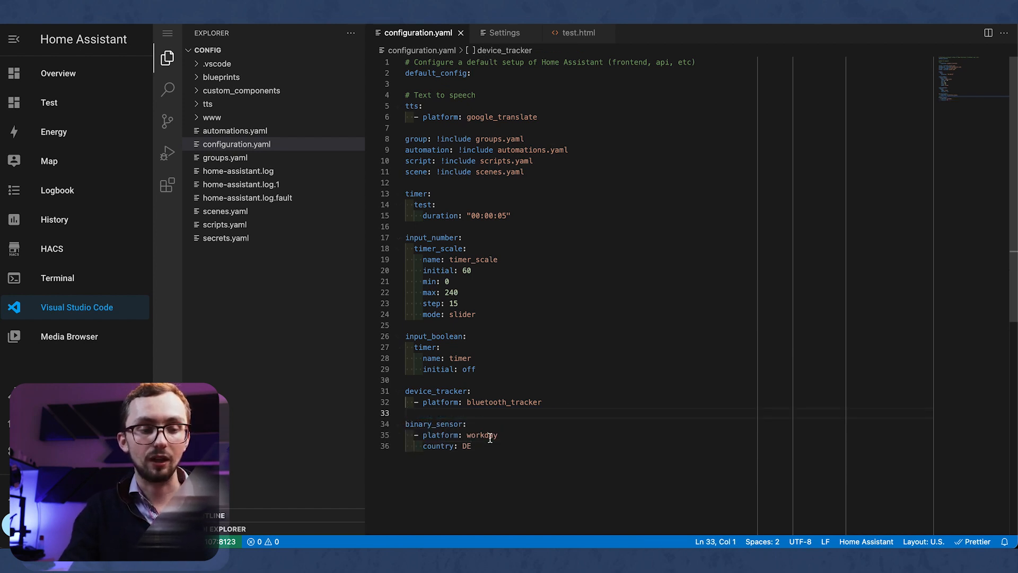
Replace the workday sensor's country DE with GB and begin a new 'sensor:' section
{"action": "double_click", "coordinate": [467, 445]}
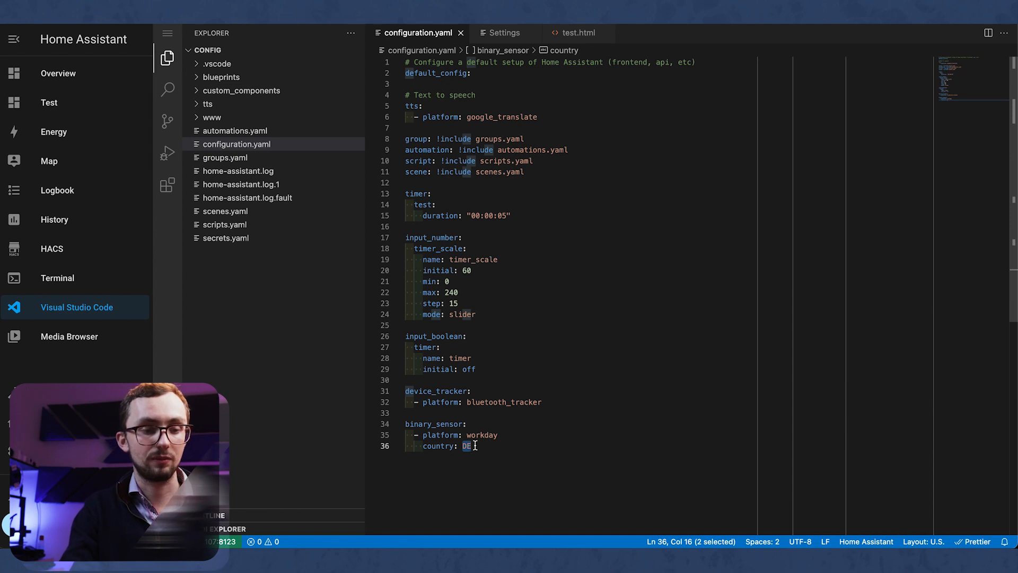
{"action": "type", "text": "GB"}
{"action": "type", "text": "sensor:"}
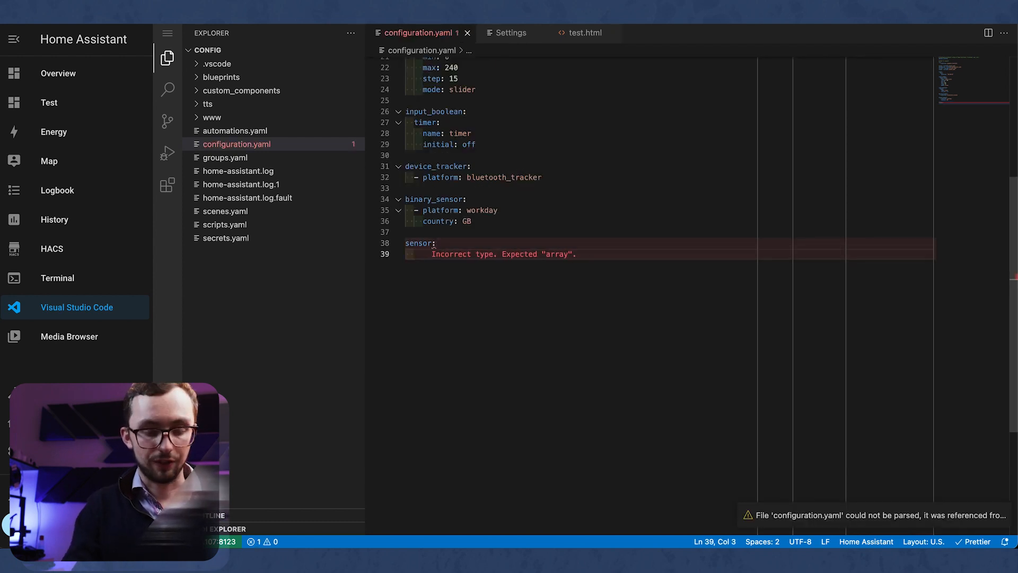
Write a '- platform: template' sensor lovelace_tod with friendly_name "Lovelace ToD" and 'value_template: >'
{"action": "type", "text": "- platform: template"}
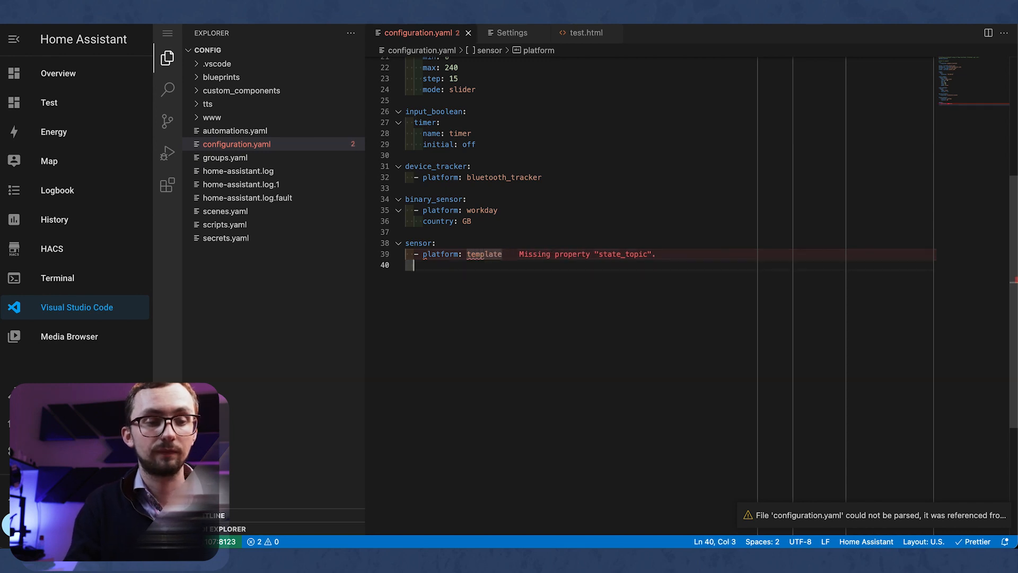
{"action": "type", "text": "s"}
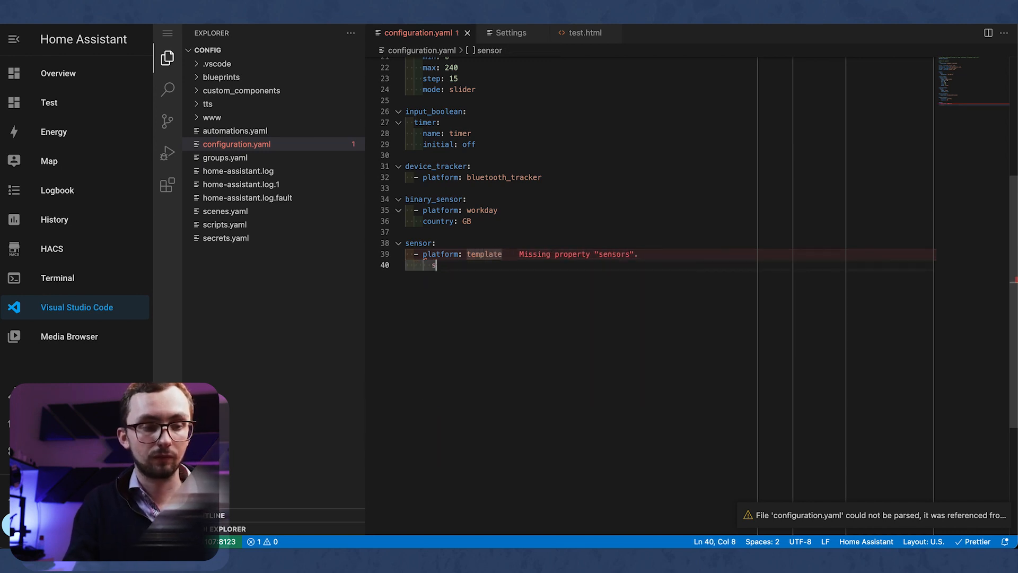
{"action": "type", "text": "ensors:"}
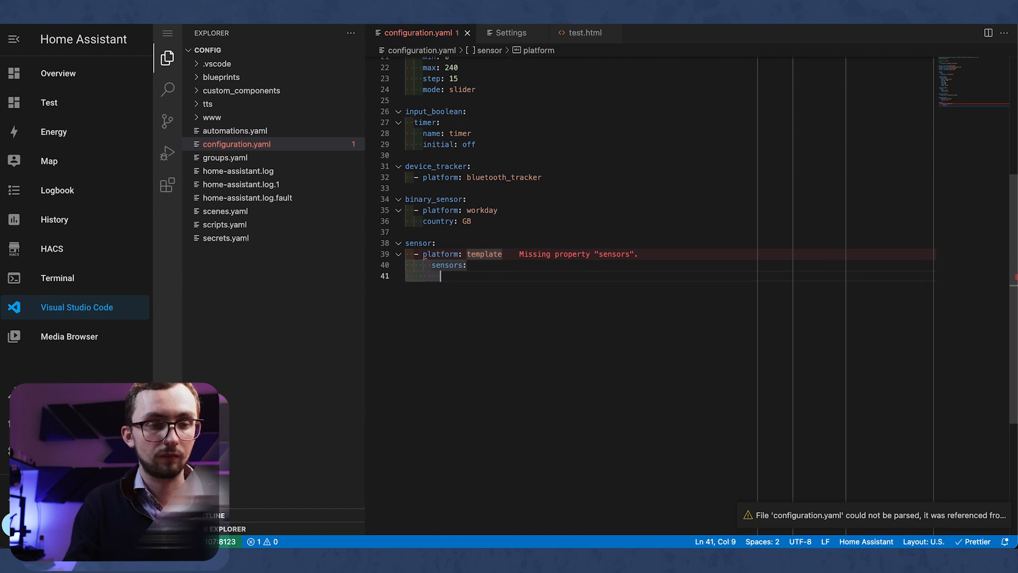
{"action": "type", "text": "lovelace"}
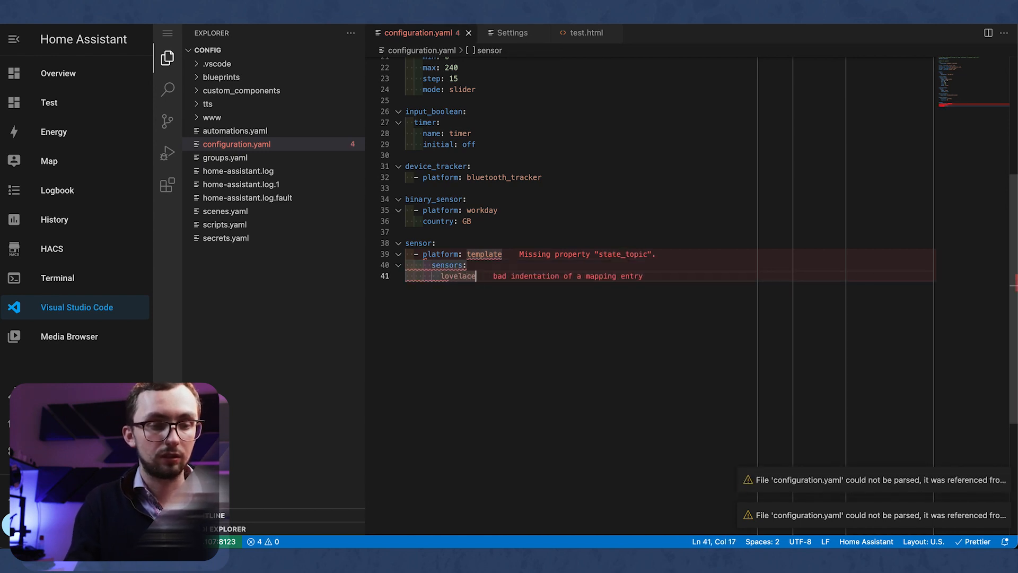
{"action": "type", "text": "_tod:"}
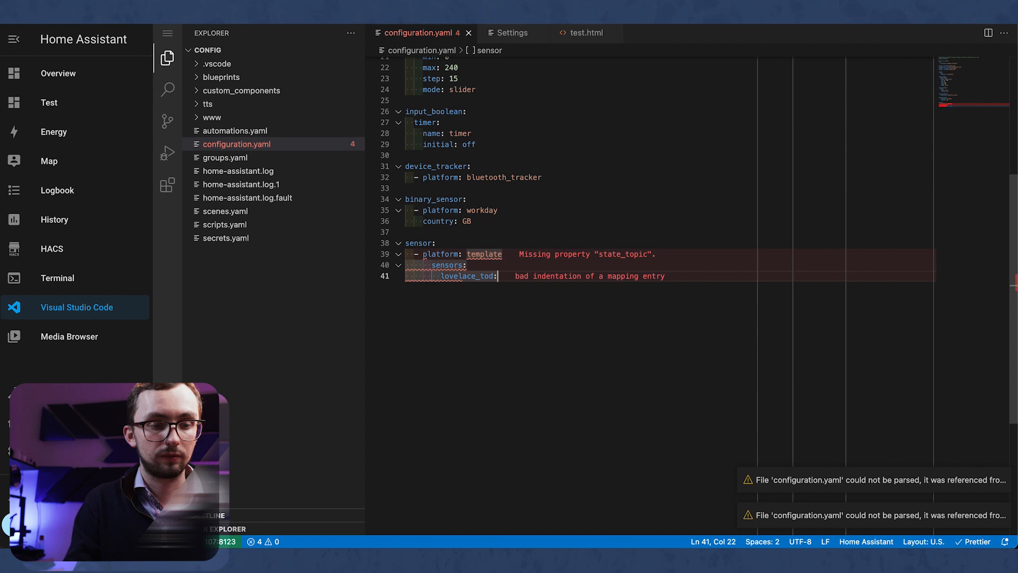
{"action": "type", "text": "friendly_name:"}
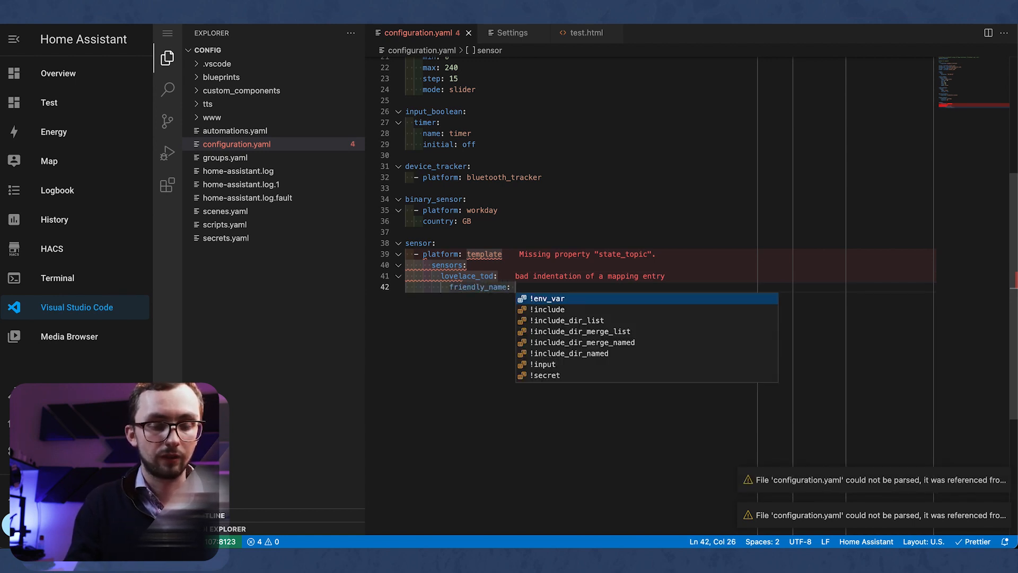
{"action": "type", "text": "\"Lovelace ToD"}
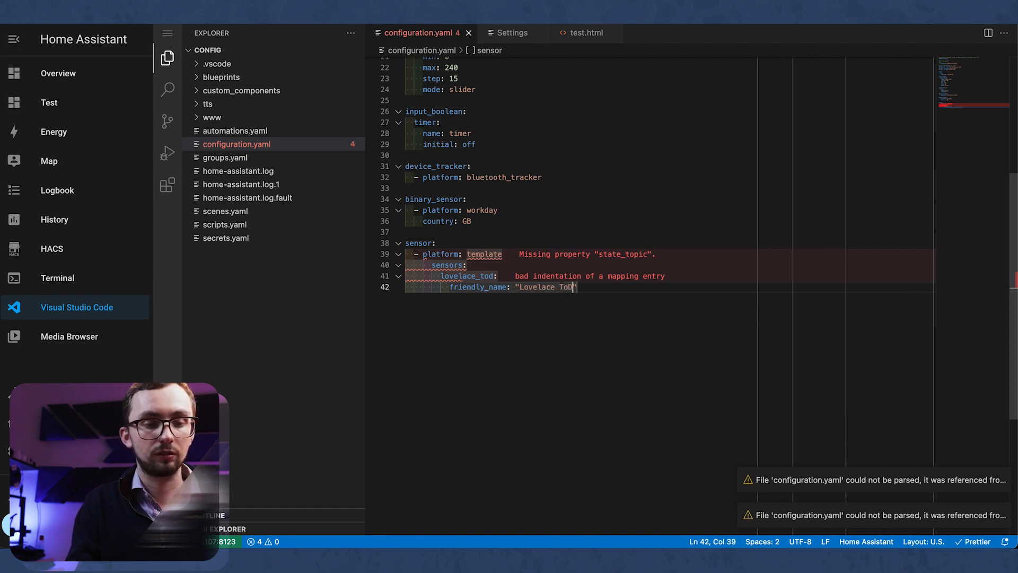
{"action": "type", "text": "val"}
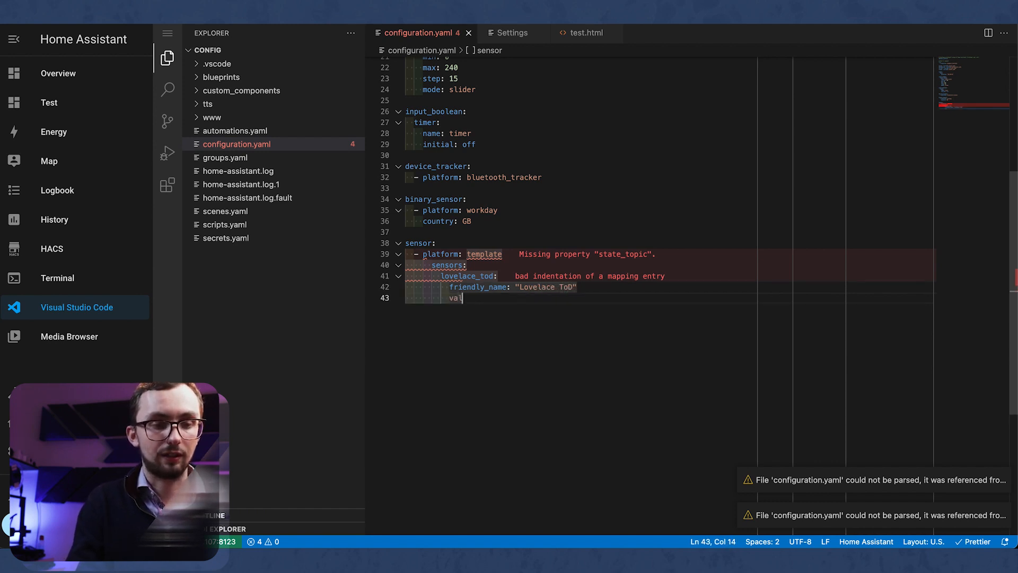
{"action": "type", "text": "ue_template:"}
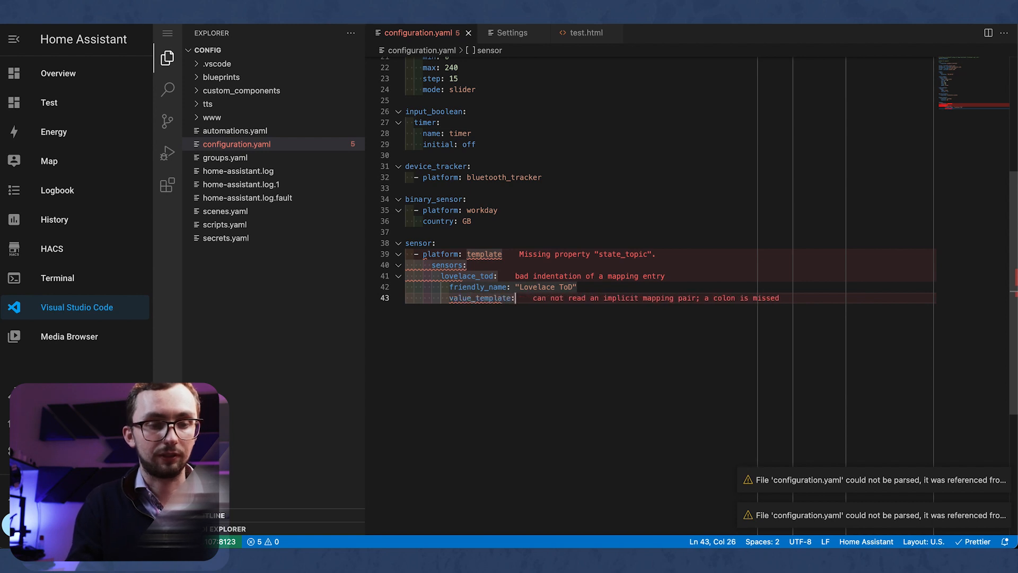
{"action": "type", "text": ">"}
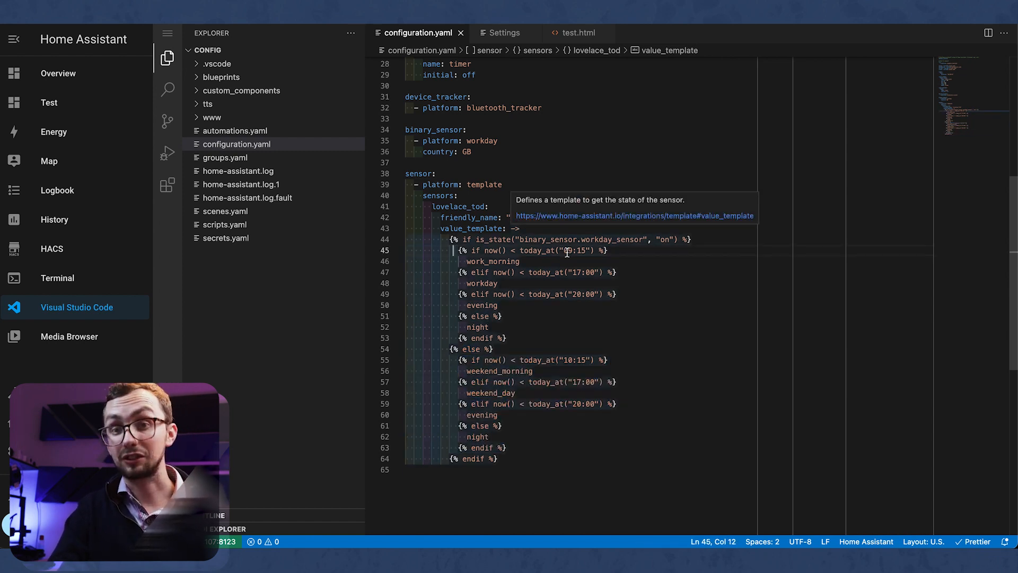
Complete the Jinja if/elif template giving work_morning, workday, evening, night or weekend from workday sensor and time
{"action": "double_click", "coordinate": [536, 250]}
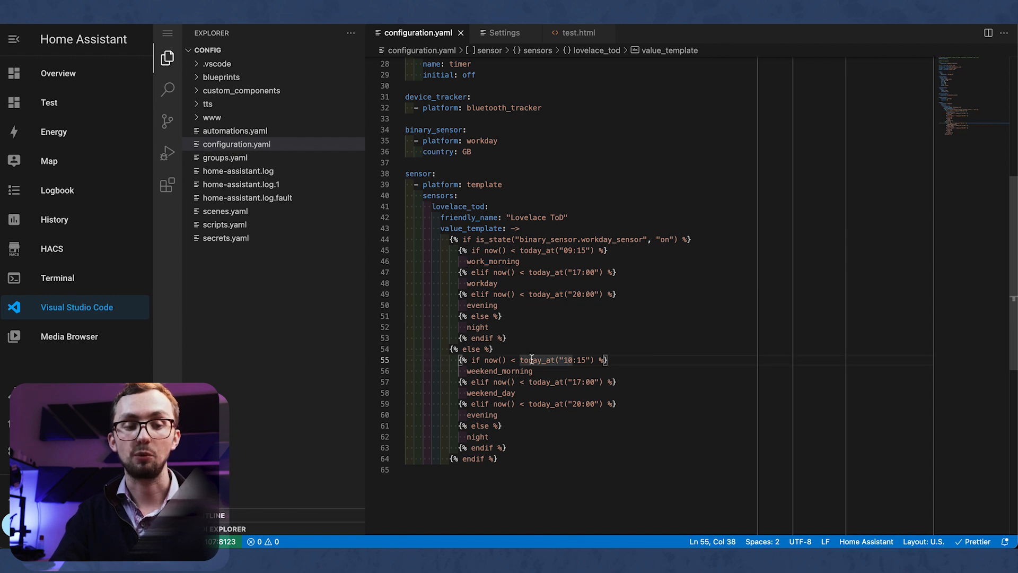
{"action": "double_click", "coordinate": [567, 360]}
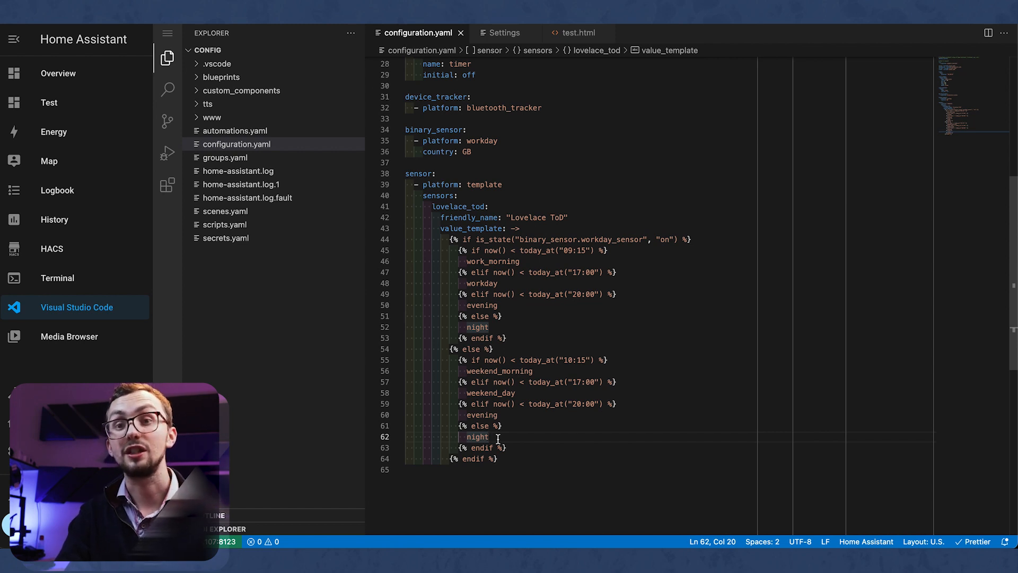
{"action": "left_click", "coordinate": [512, 470]}
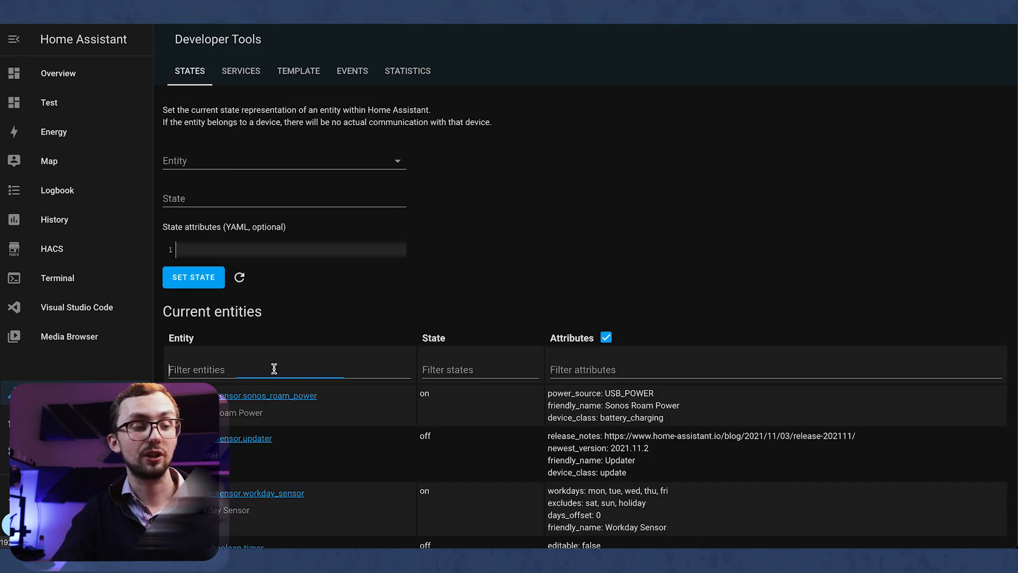
Filter States by 'work' then 'lov' to confirm workday is on and sensor.lovelace_tod reads evening
{"action": "type", "text": "worl=k"}
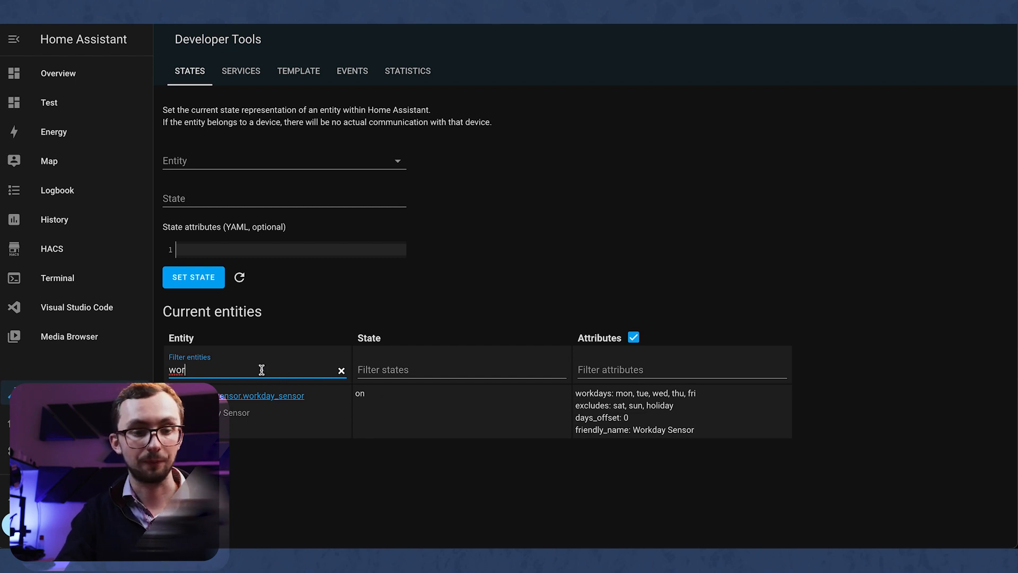
{"action": "double_click", "coordinate": [177, 369]}
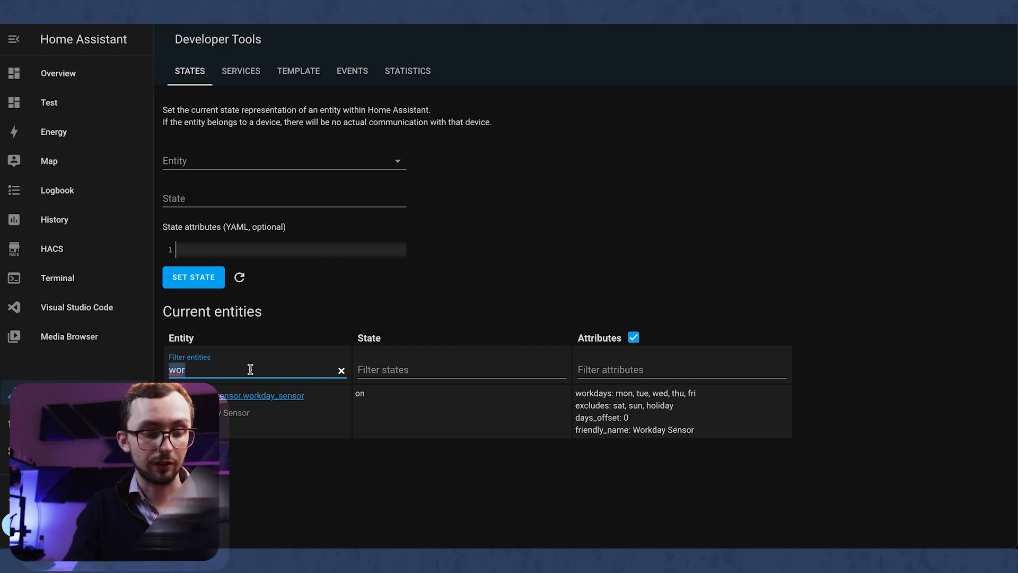
{"action": "type", "text": "lov"}
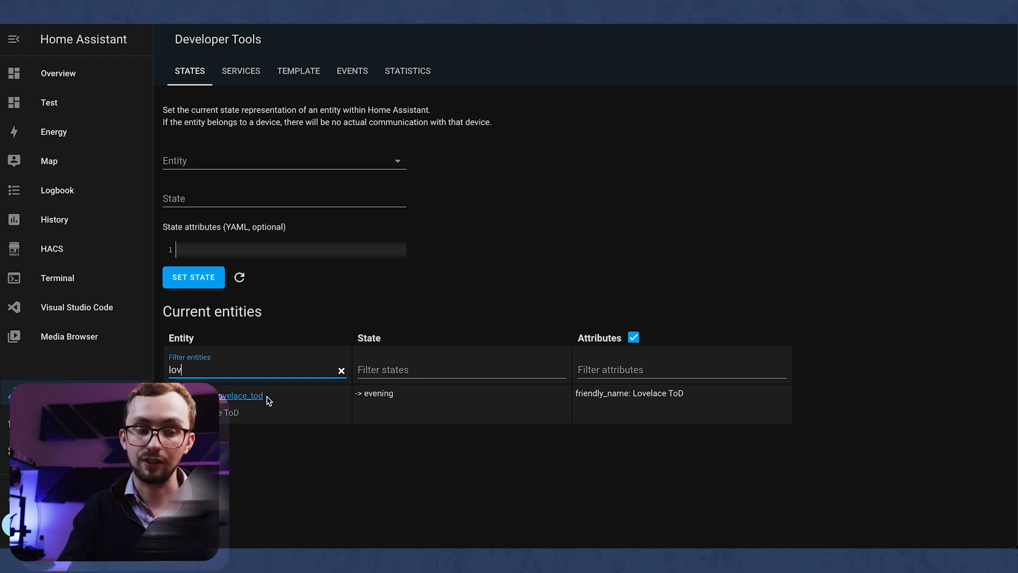
{"action": "right_click", "coordinate": [375, 392]}
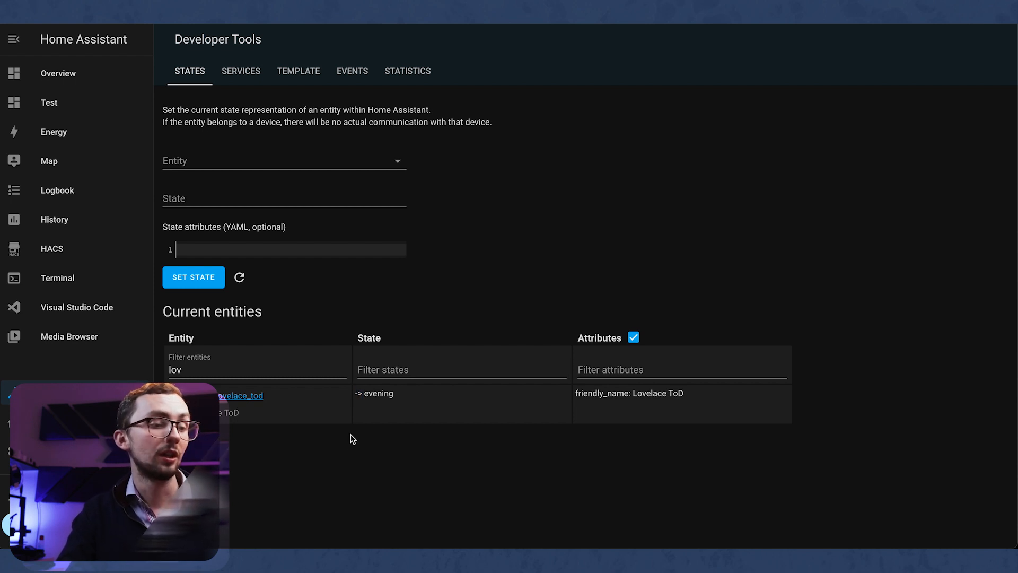
{"action": "mouse_move", "coordinate": [117, 151]}
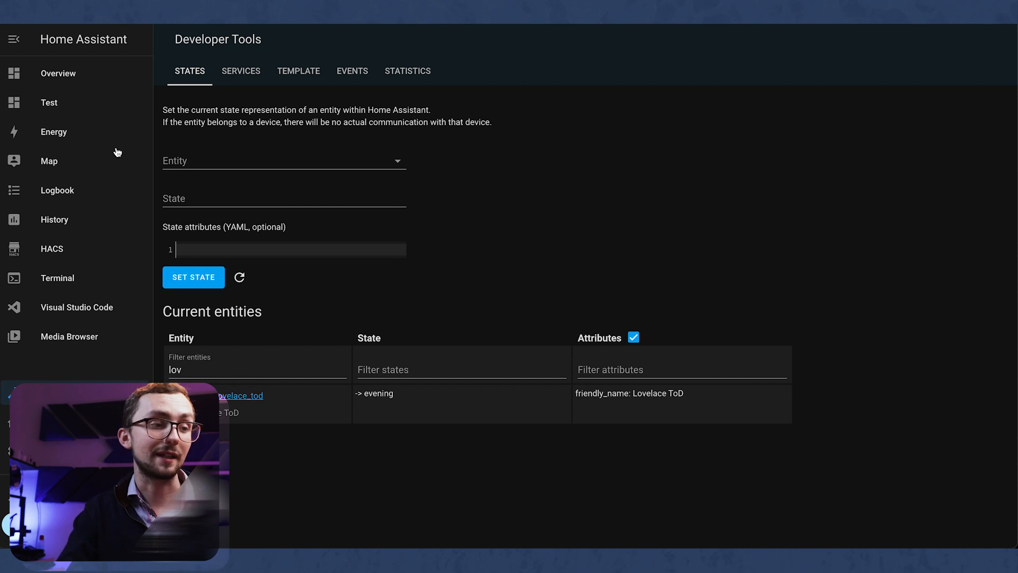
Add a new Conditional card to the Test dashboard's Home view
{"action": "left_click", "coordinate": [49, 102]}
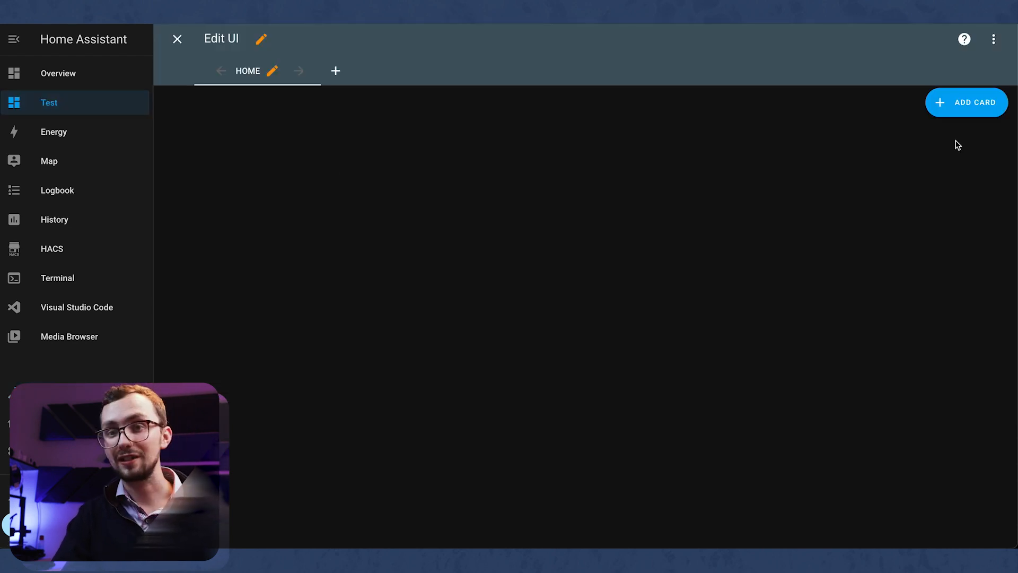
{"action": "mouse_move", "coordinate": [973, 115]}
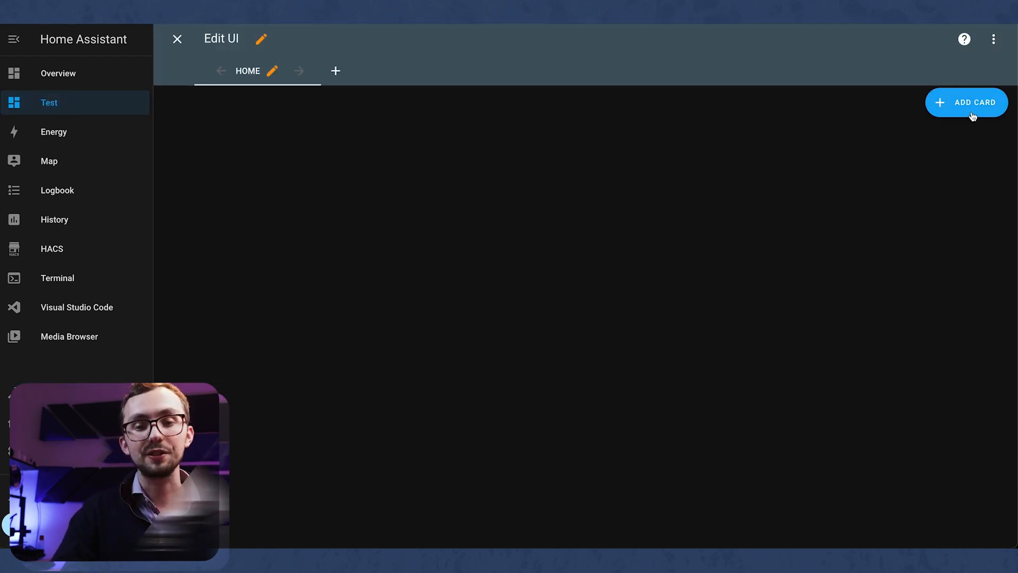
{"action": "left_click", "coordinate": [966, 103]}
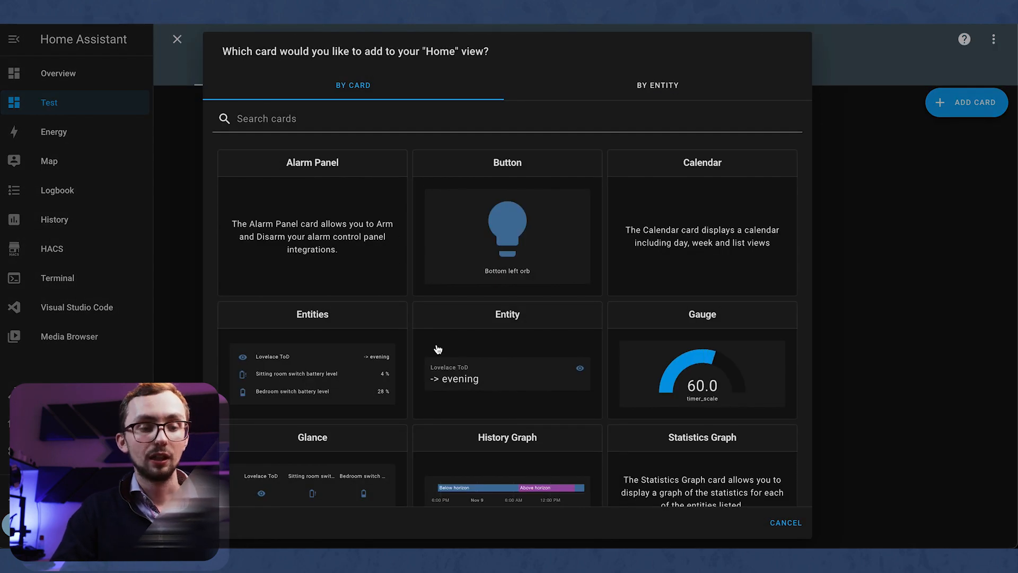
{"action": "scroll", "scroll_direction": "down", "scroll_amount": 3}
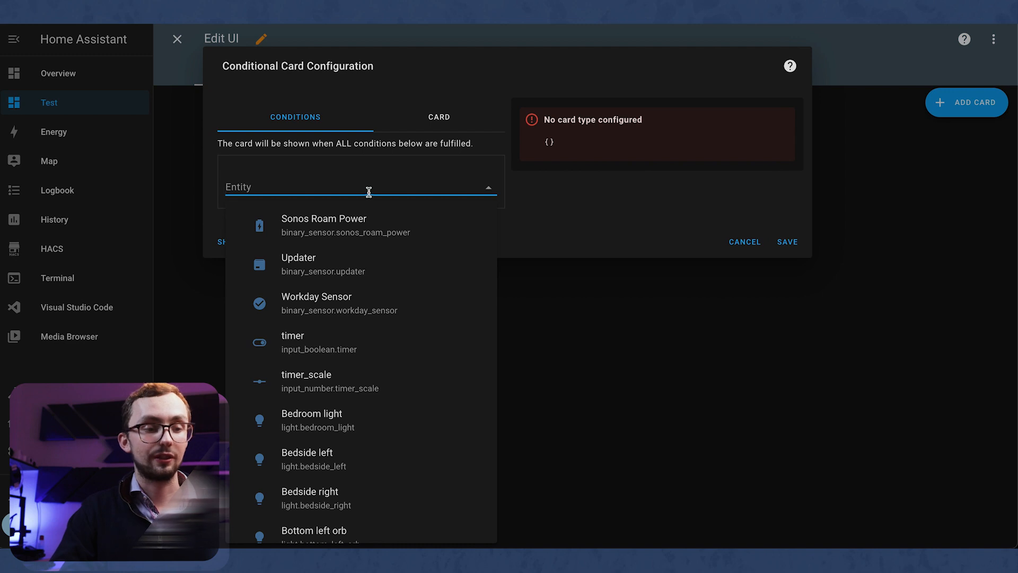
Set its condition to sensor.lovelace_tod with state "-> morning"
{"action": "type", "text": "lo"}
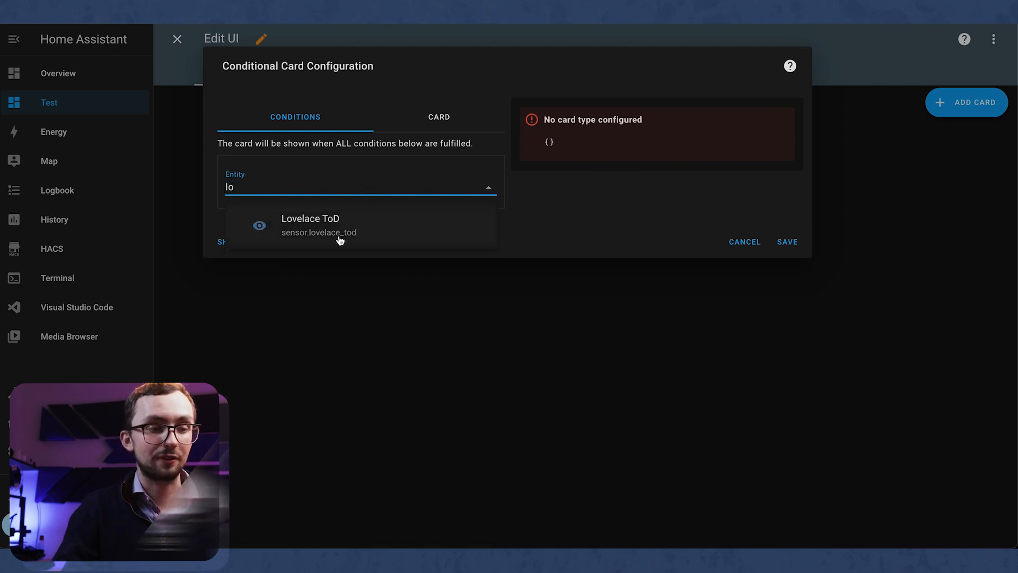
{"action": "left_click", "coordinate": [311, 225]}
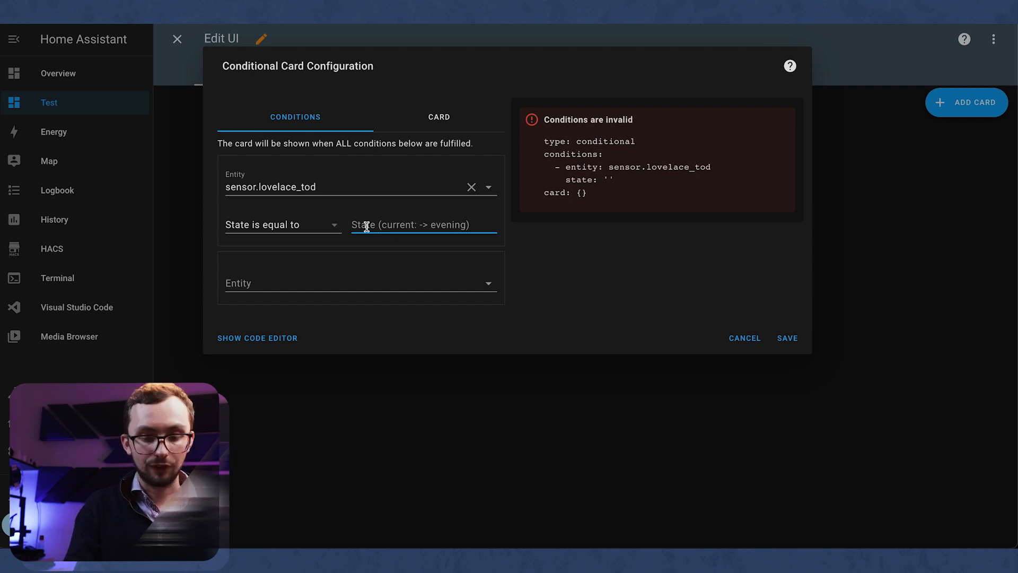
{"action": "type", "text": "->"}
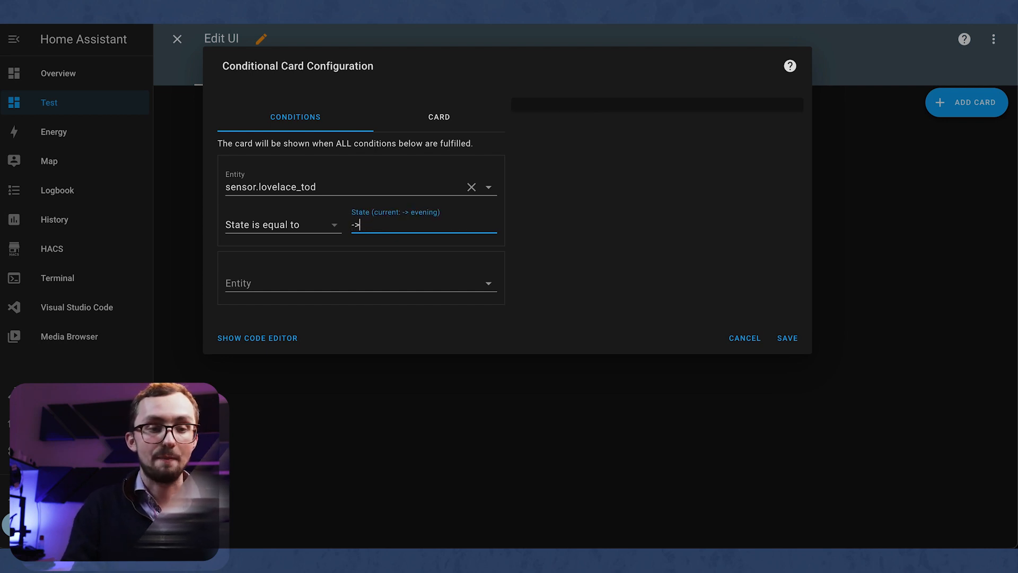
{"action": "type", "text": "morning"}
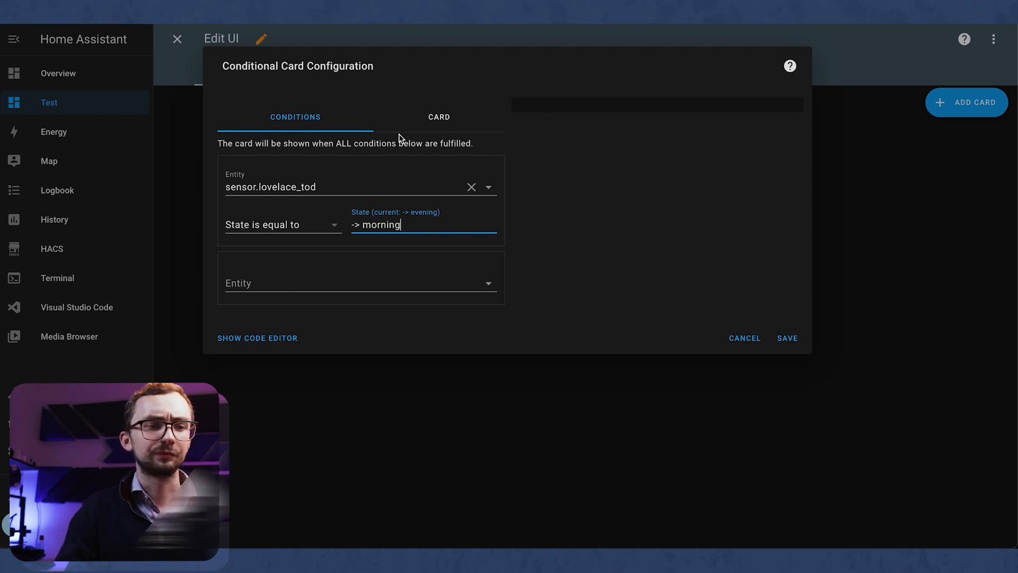
Make it an Entities card with light.bedroom_light, media_player.bedroom and media_player.cave, titled Morning, and save
{"action": "left_click", "coordinate": [438, 117]}
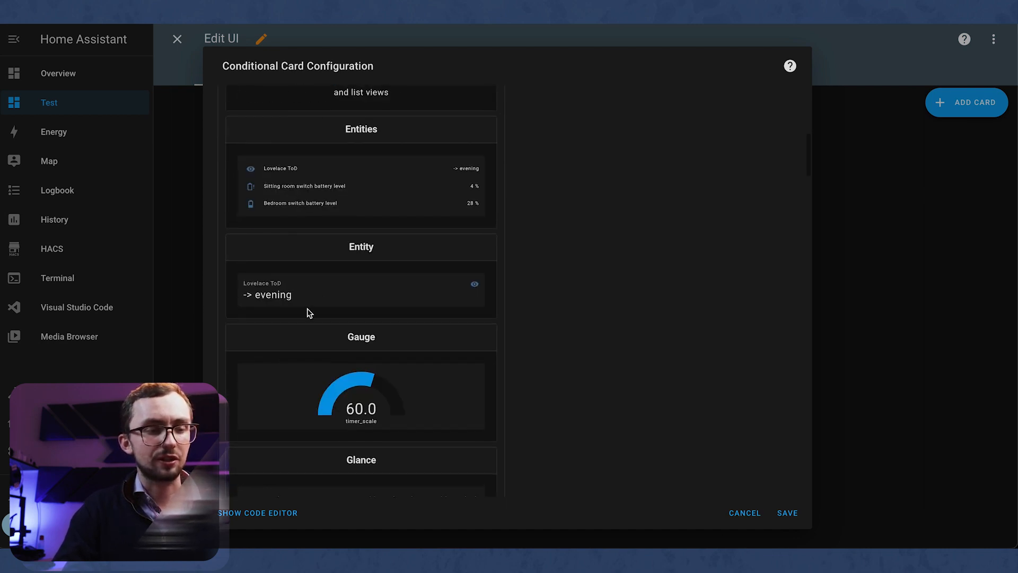
{"action": "left_click", "coordinate": [439, 117]}
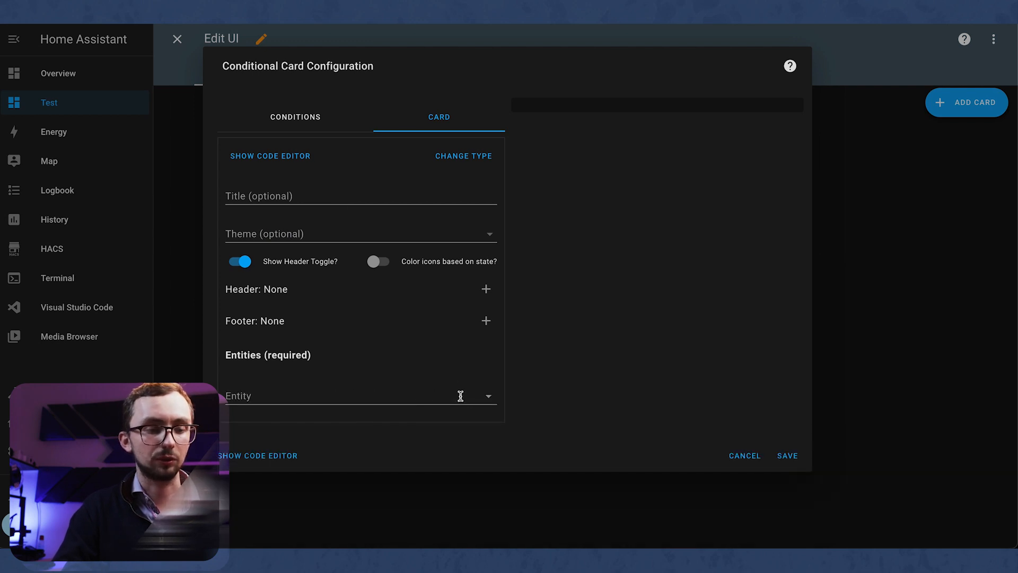
{"action": "type", "text": "light"}
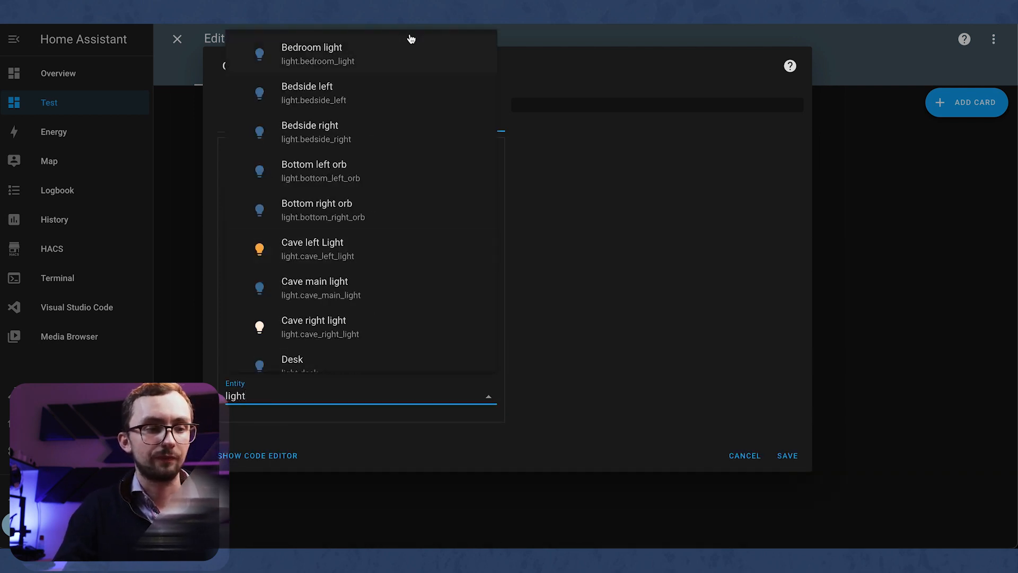
{"action": "left_click", "coordinate": [312, 47]}
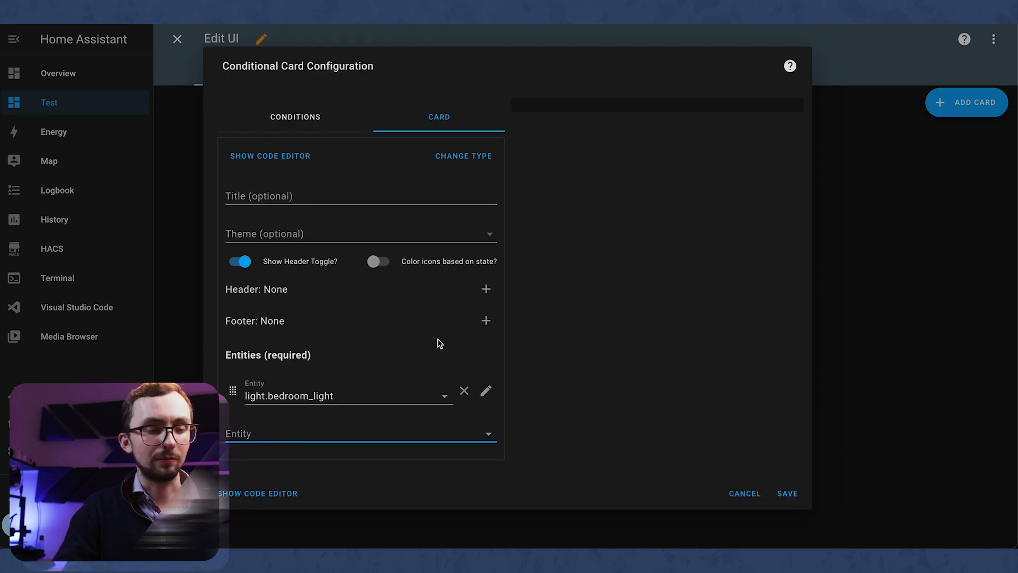
{"action": "type", "text": "bedroom"}
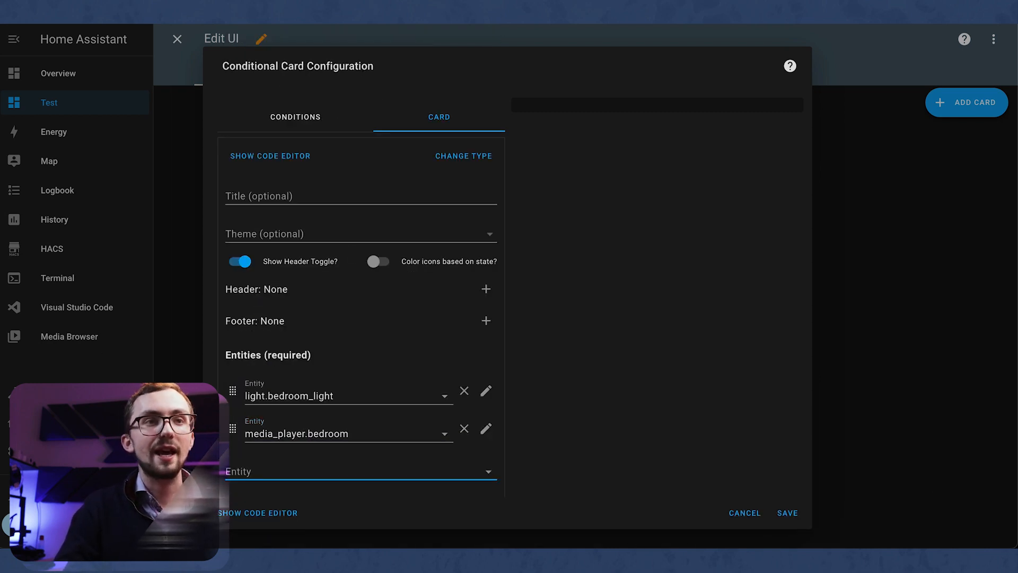
{"action": "left_click", "coordinate": [360, 471]}
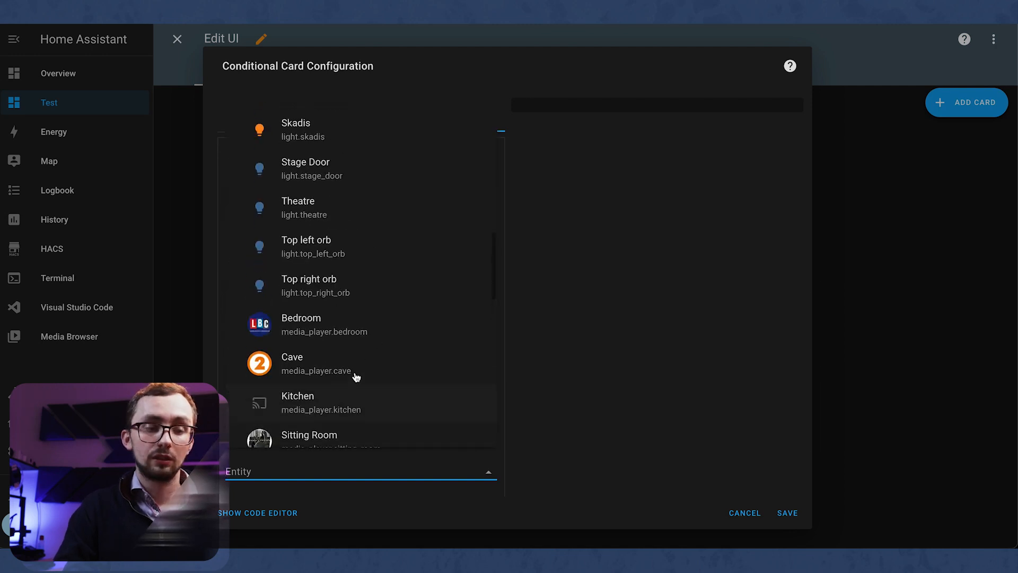
{"action": "left_click", "coordinate": [293, 364]}
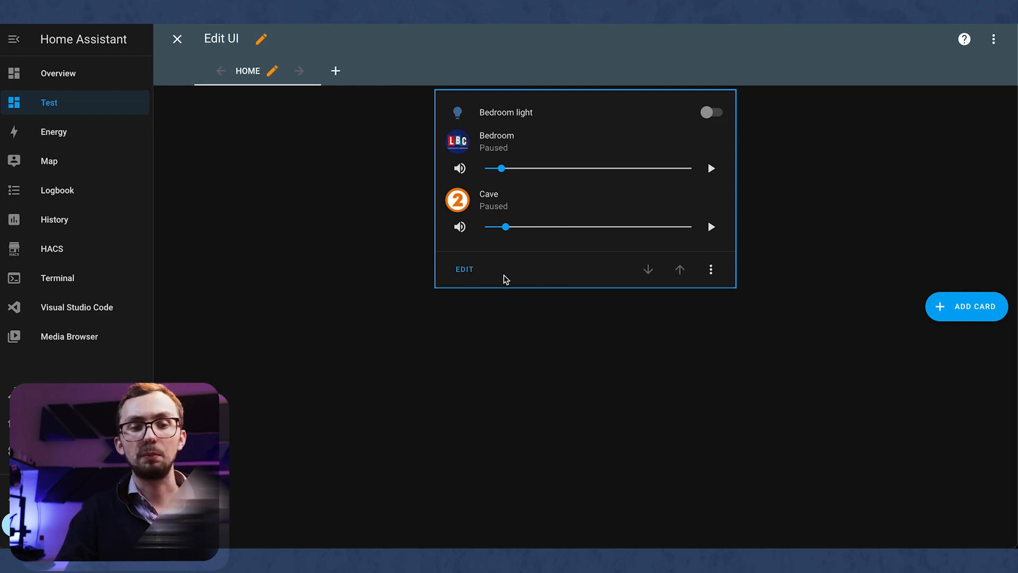
{"action": "mouse_move", "coordinate": [505, 289]}
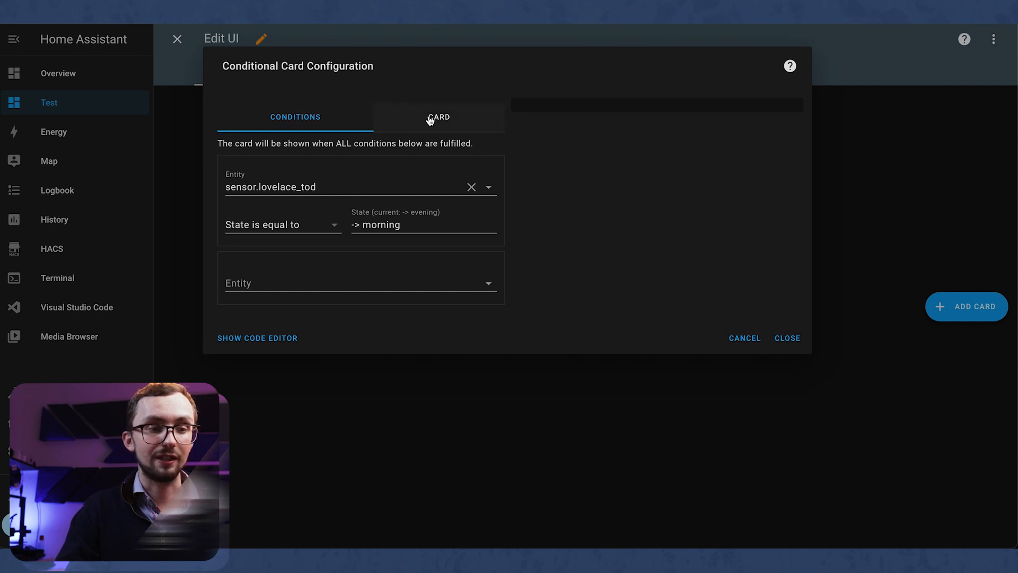
{"action": "left_click", "coordinate": [440, 117]}
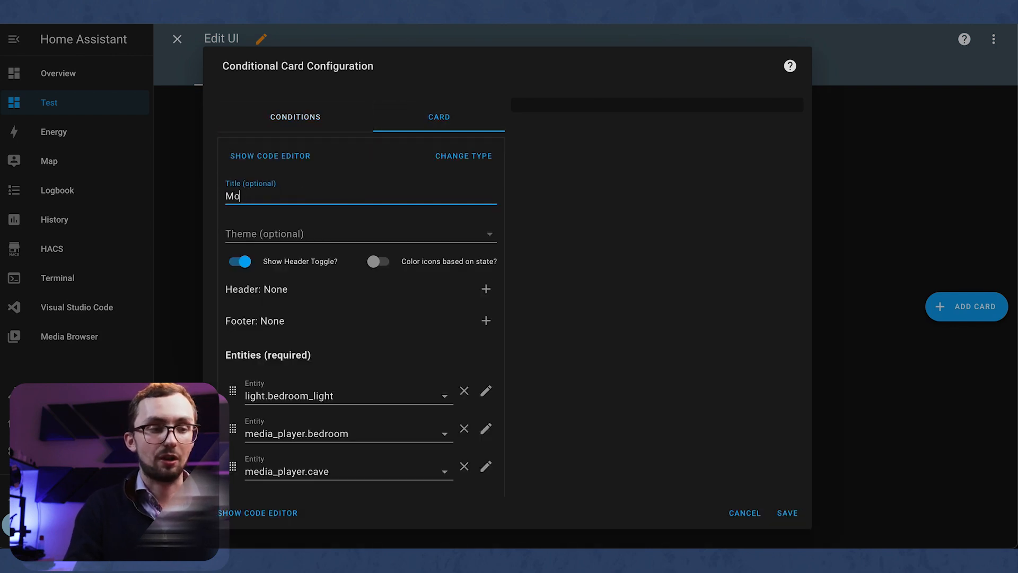
{"action": "left_click", "coordinate": [786, 512]}
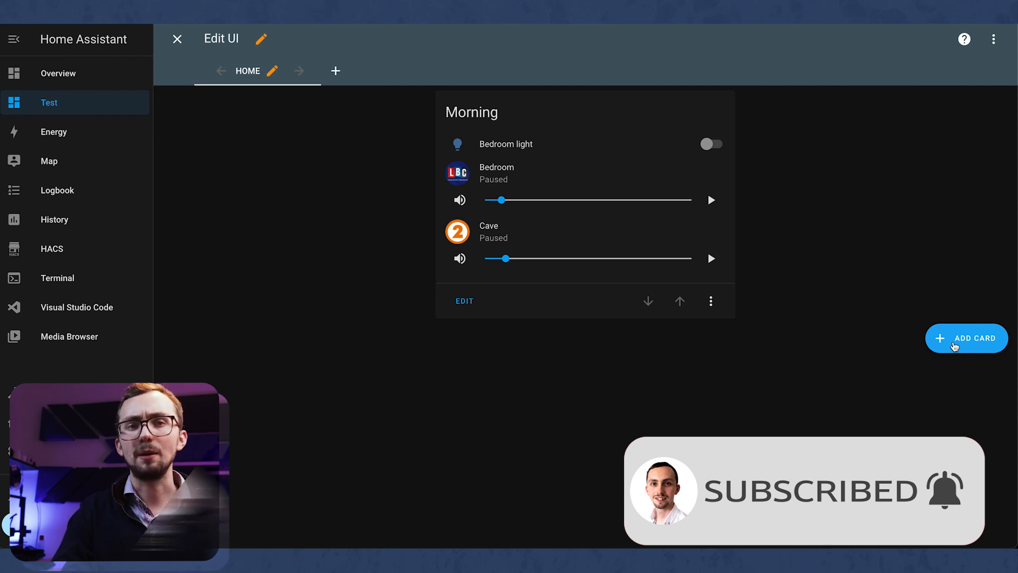
Add a conditional card for "-> workday" listing media_player.cave, light.cave_main_light and light.desk, and save
{"action": "left_click", "coordinate": [711, 300]}
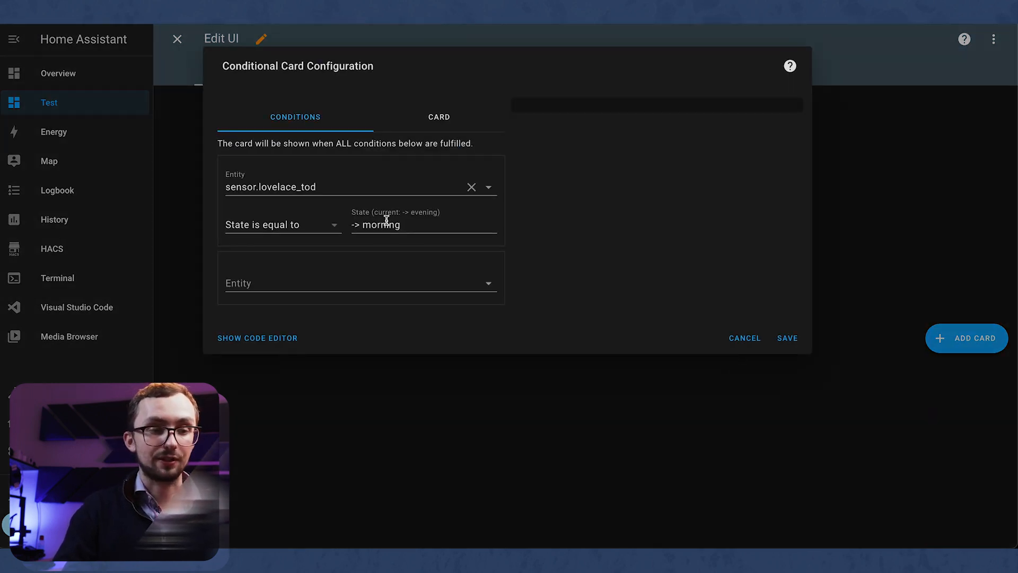
{"action": "type", "text": "work"}
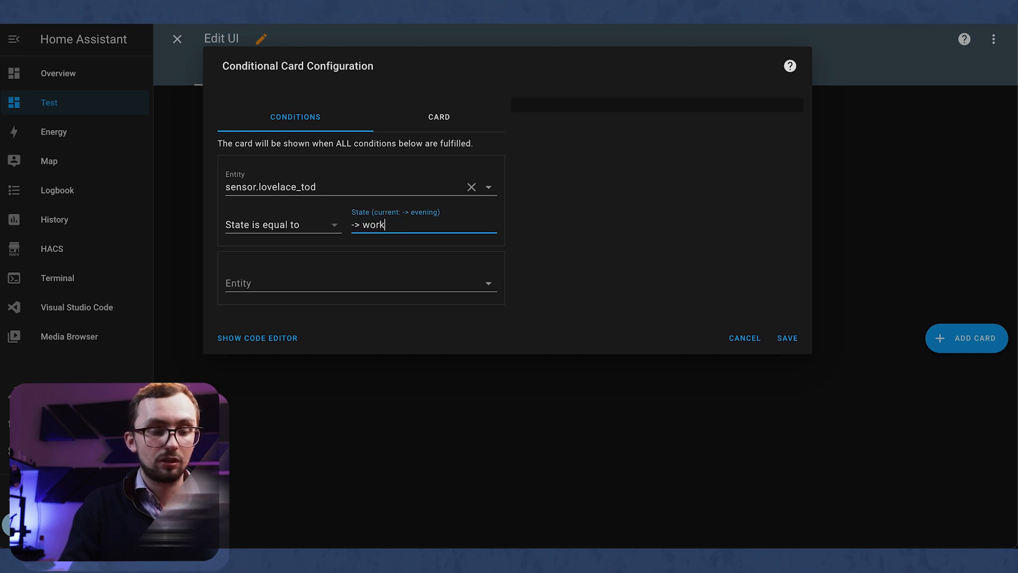
{"action": "left_click", "coordinate": [438, 117]}
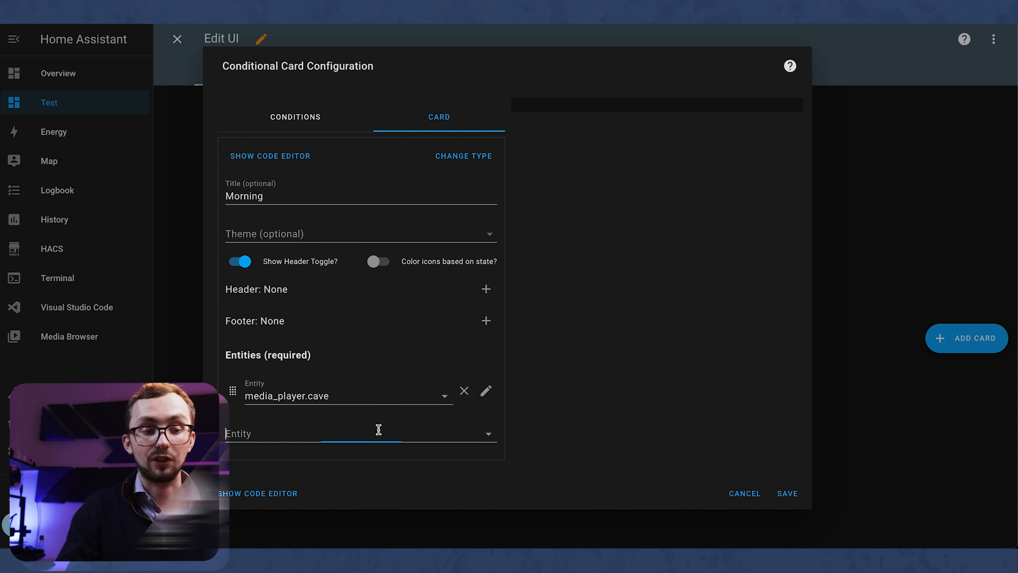
{"action": "type", "text": "clima"}
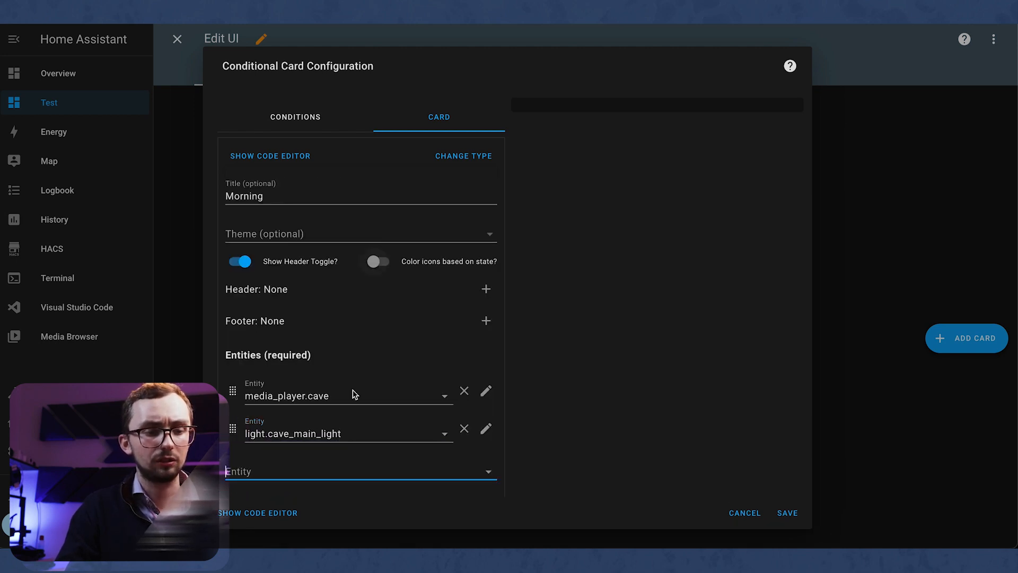
{"action": "type", "text": "desk"}
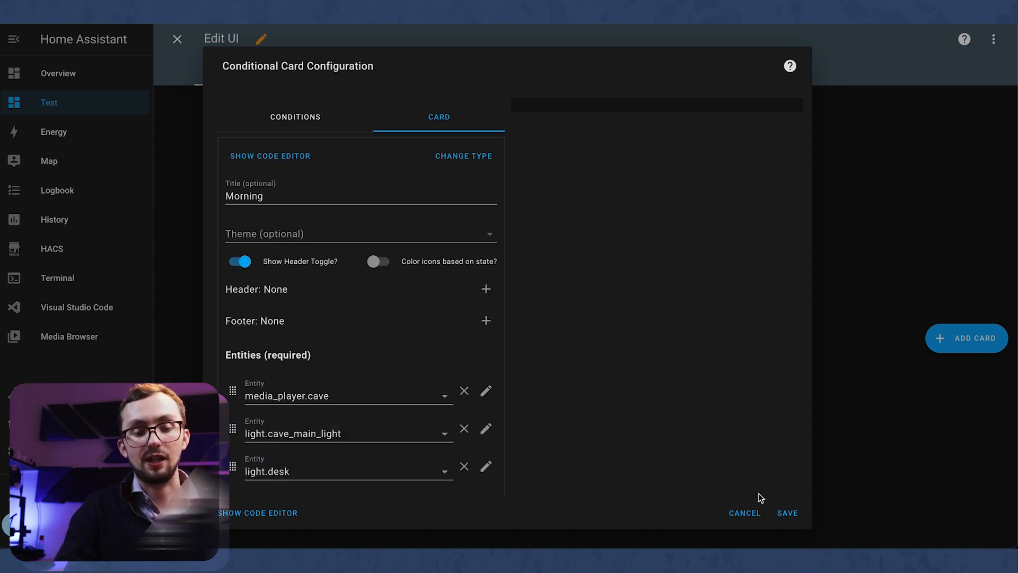
{"action": "left_click", "coordinate": [786, 513]}
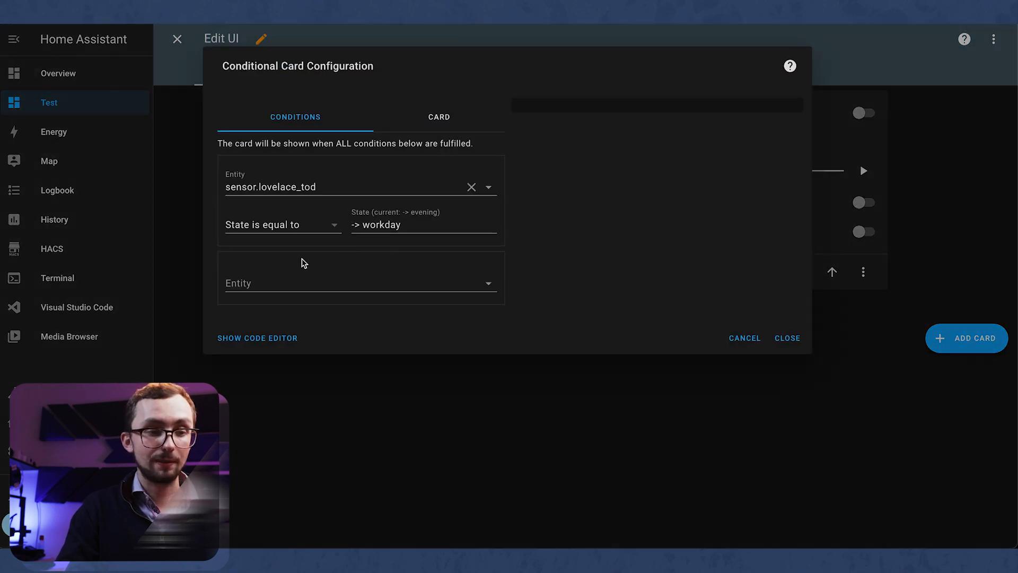
Give the new card the title Workday and save it
{"action": "left_click", "coordinate": [438, 117]}
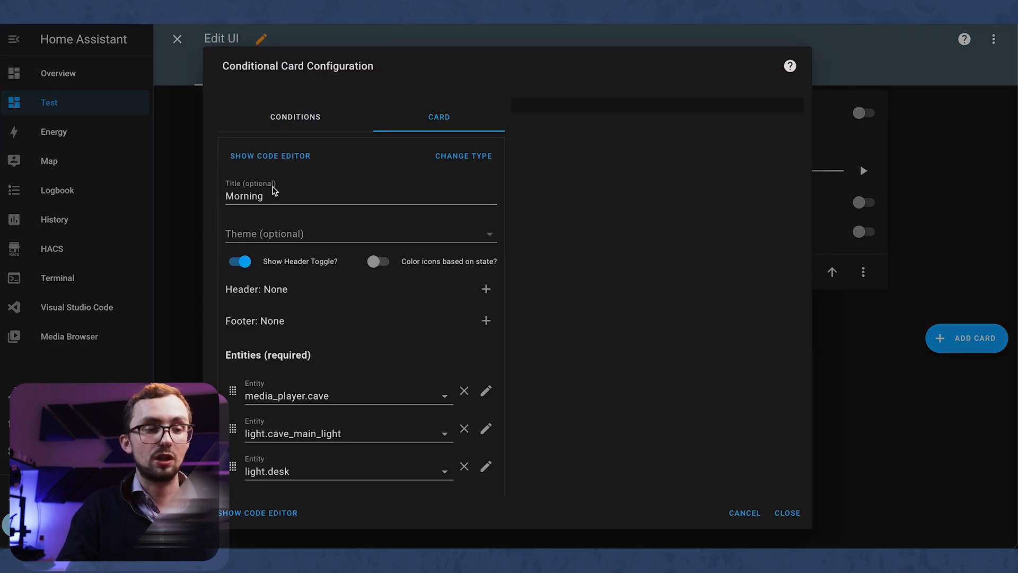
{"action": "type", "text": "Workday"}
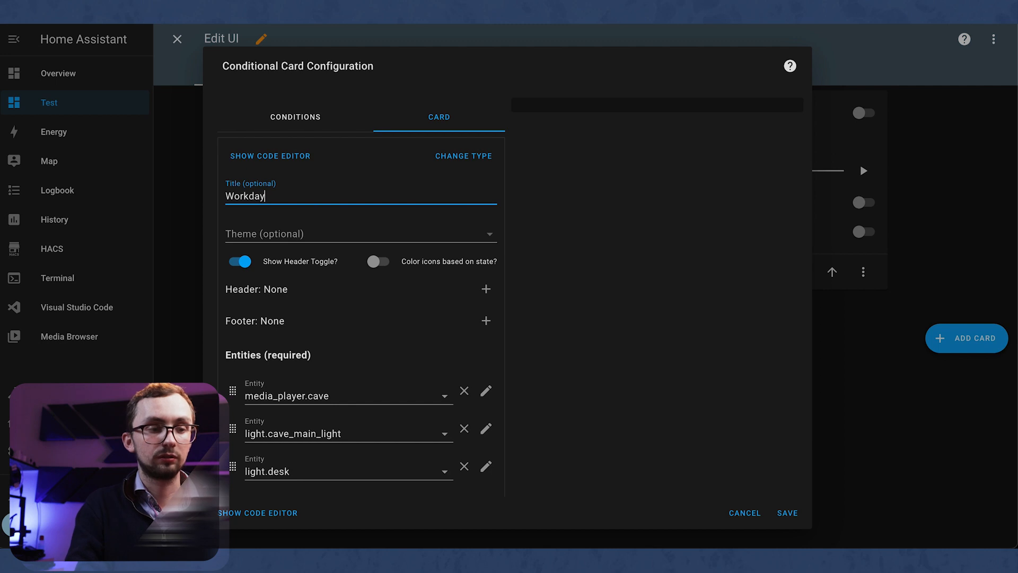
{"action": "left_click", "coordinate": [786, 512]}
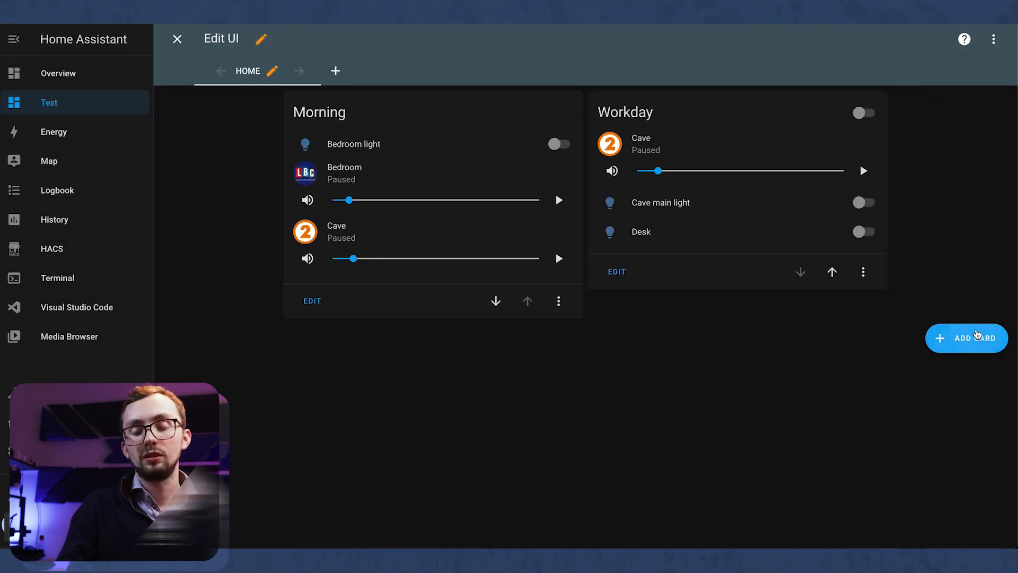
{"action": "mouse_move", "coordinate": [905, 256]}
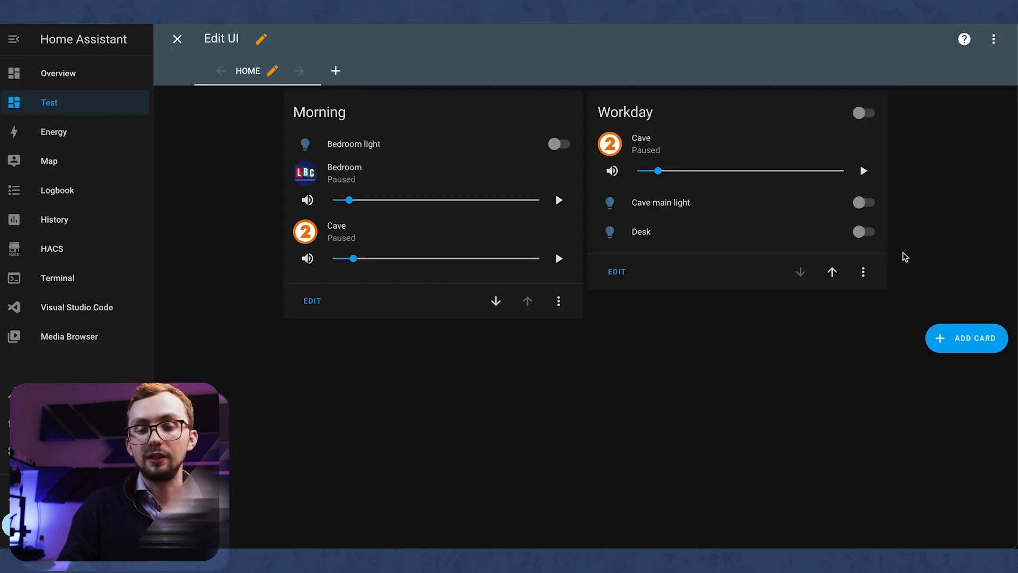
Add an Evening conditional card with media_player.sonos_roam, media_player.sitting_room and light.theatre, and save
{"action": "left_click", "coordinate": [863, 272]}
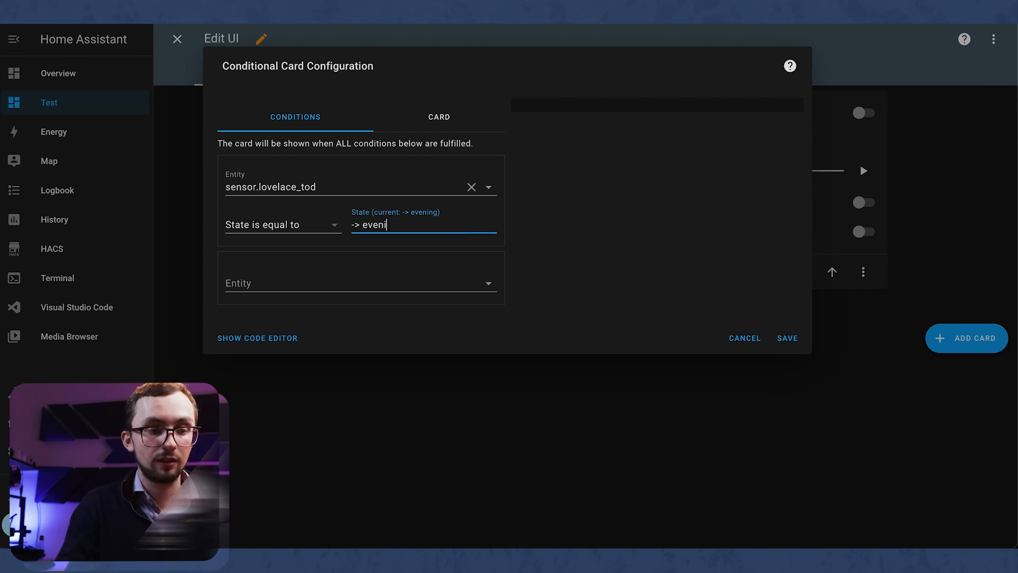
{"action": "left_click", "coordinate": [439, 116]}
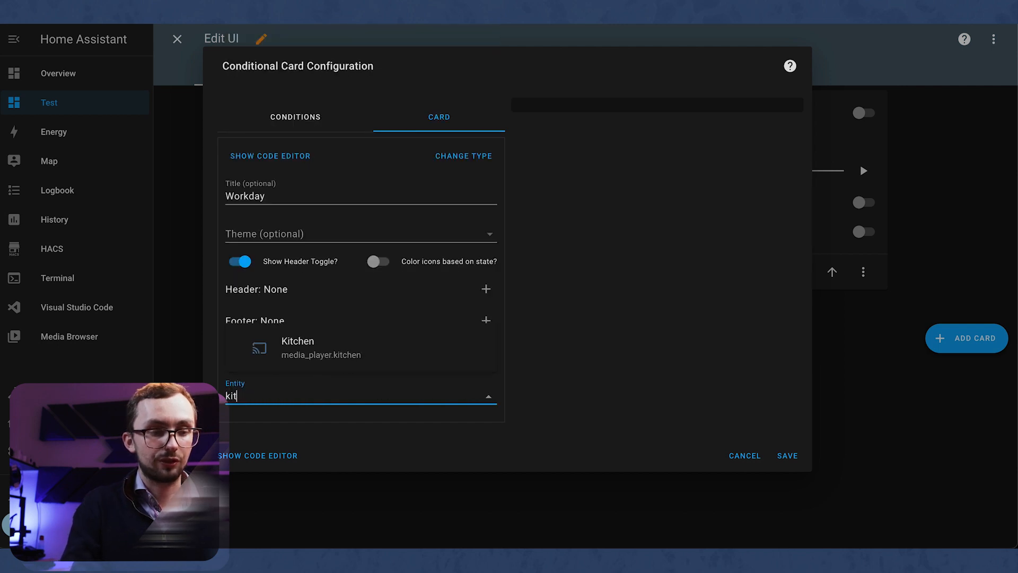
{"action": "key", "text": "Backspace"}
{"action": "type", "text": "roam"}
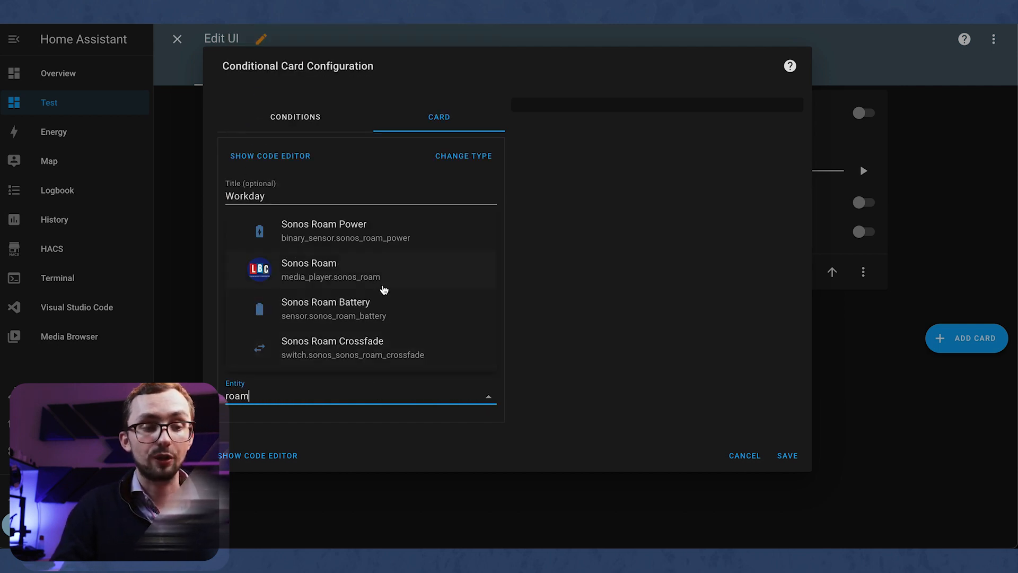
{"action": "left_click", "coordinate": [330, 269]}
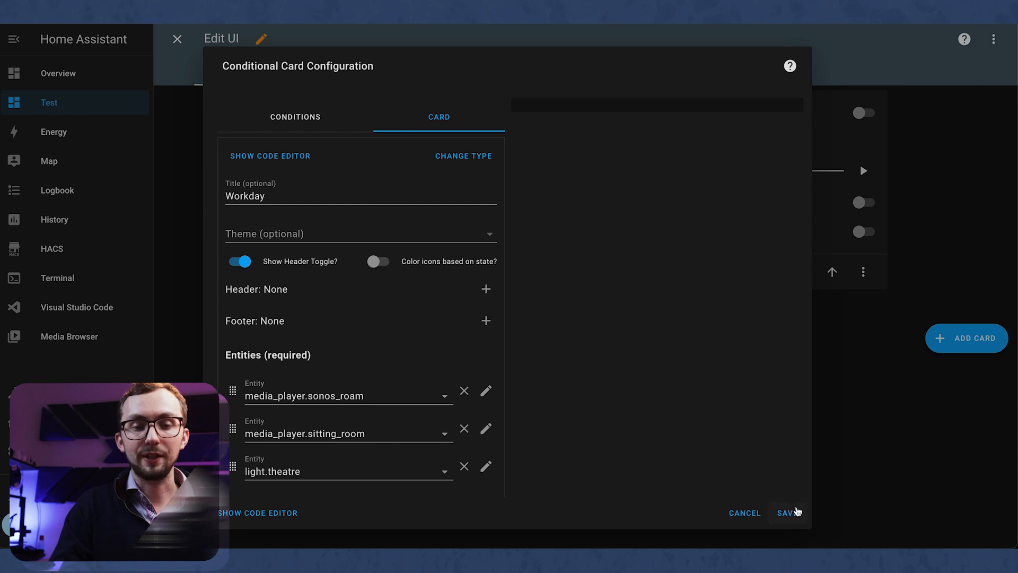
{"action": "left_click", "coordinate": [786, 513]}
{"action": "type", "text": "Evenin"}
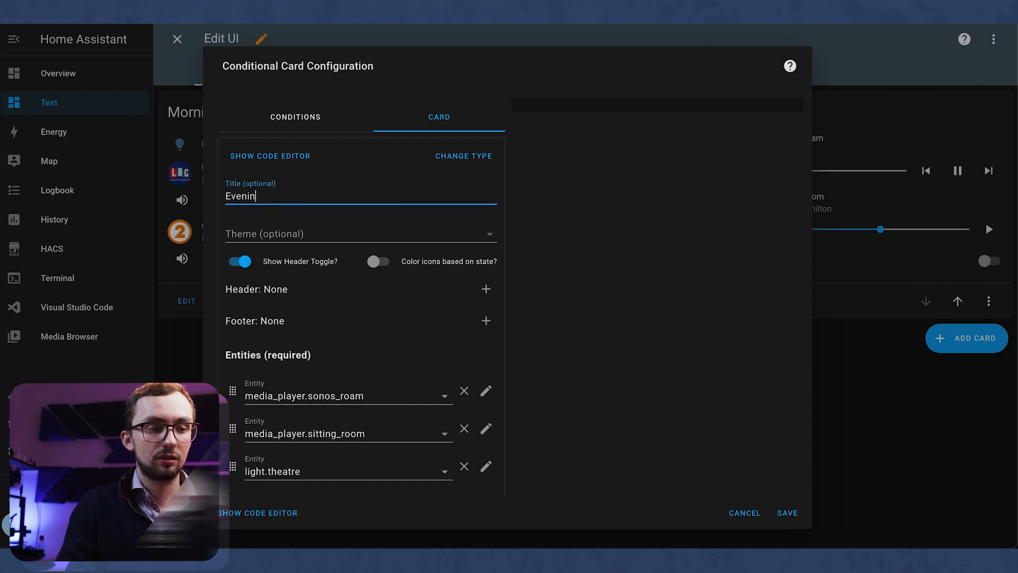
{"action": "left_click", "coordinate": [786, 512]}
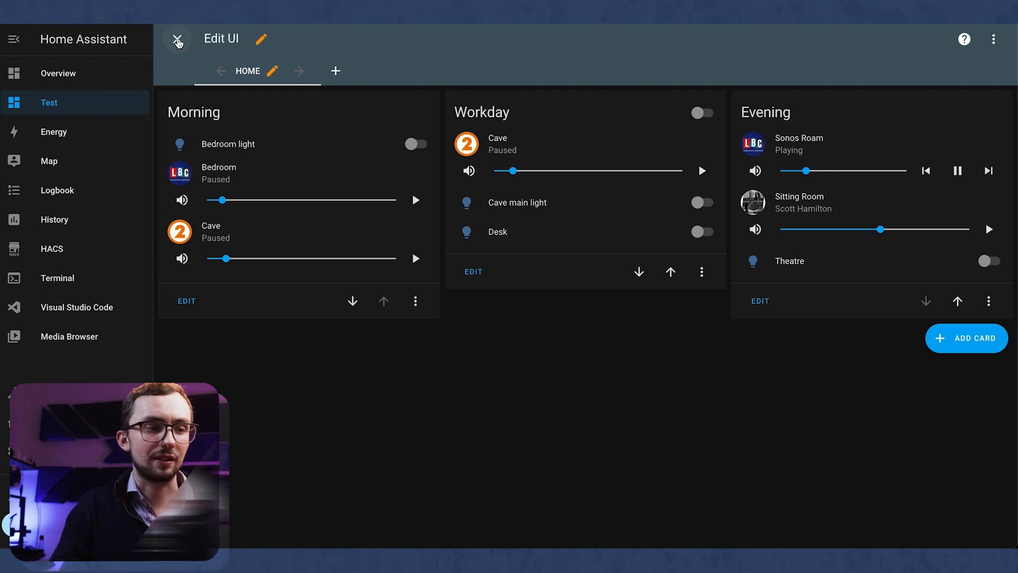
{"action": "mouse_move", "coordinate": [178, 39]}
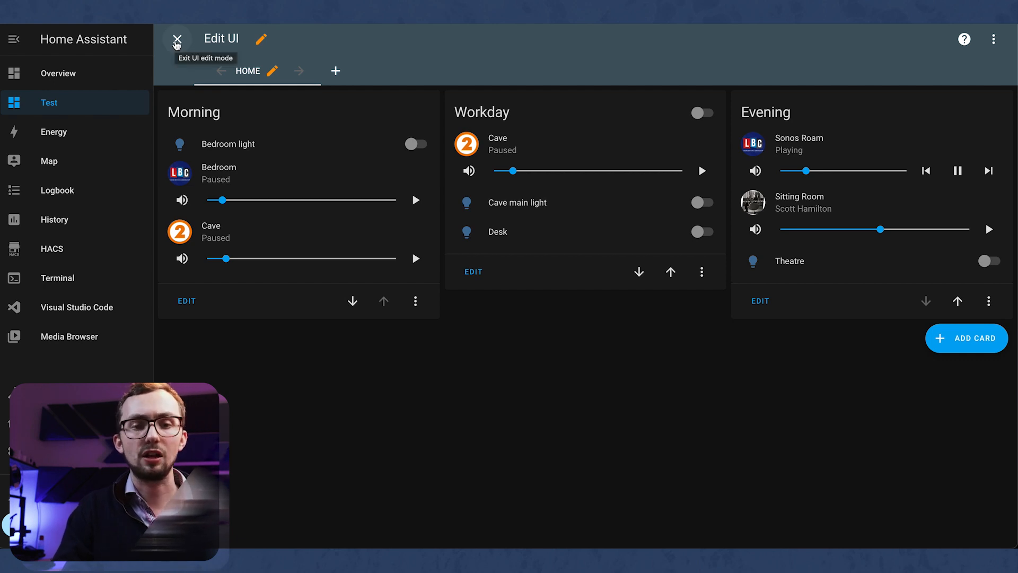
Preview the dashboard, find it empty, and return to Edit Dashboard mode
{"action": "left_click", "coordinate": [177, 40]}
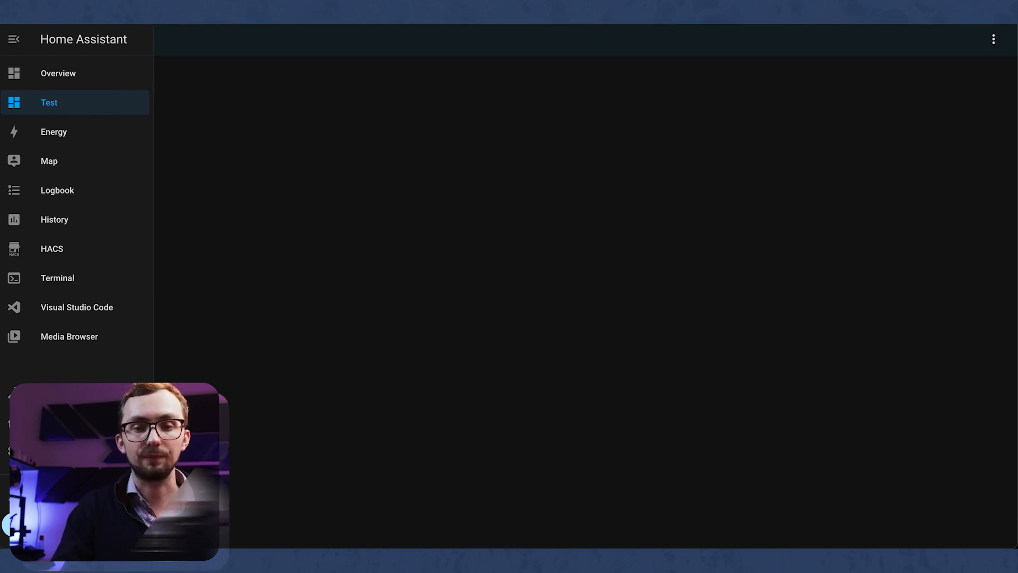
{"action": "left_click", "coordinate": [993, 39]}
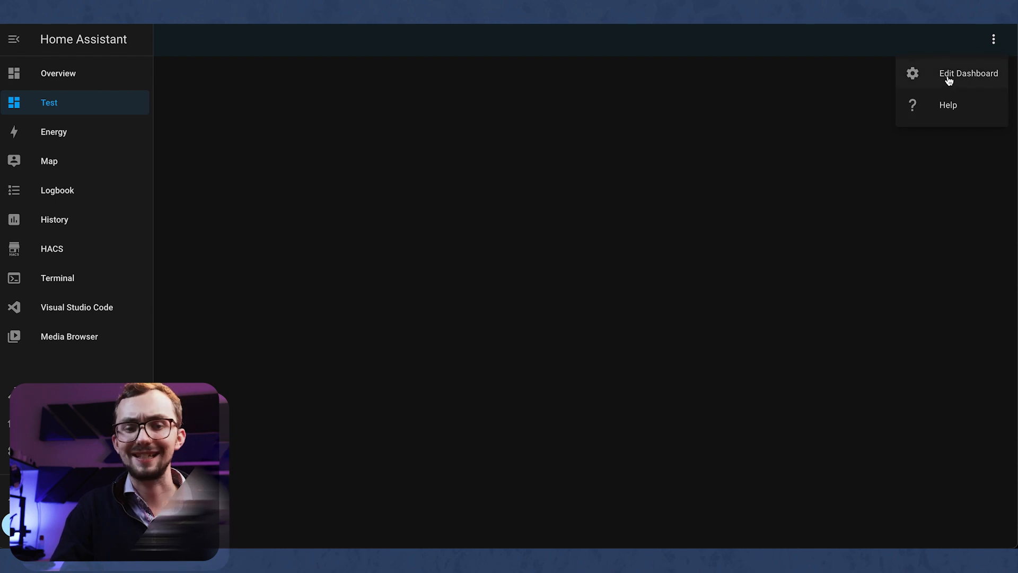
{"action": "left_click", "coordinate": [968, 73]}
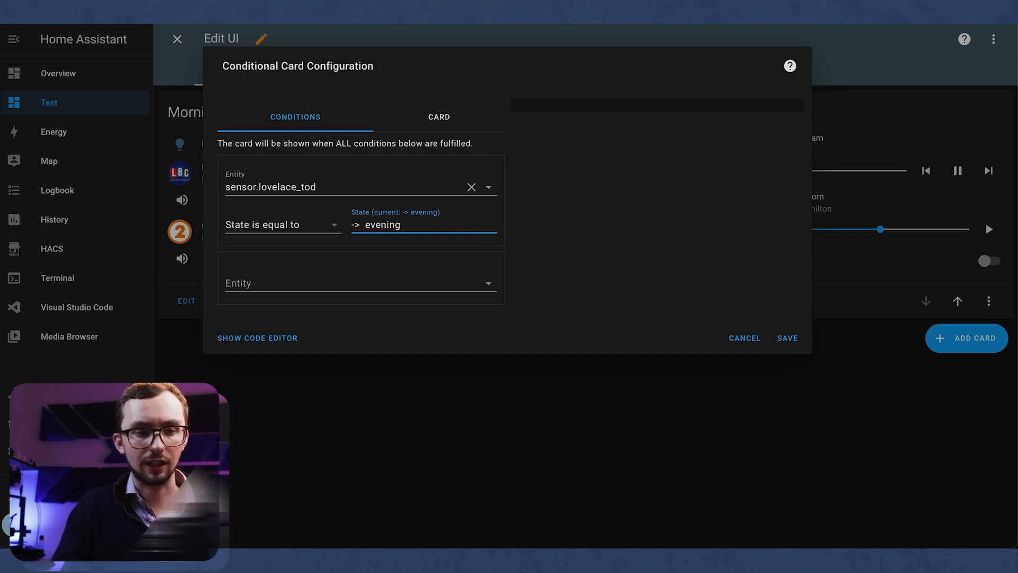
Prefix the Evening and Morning cards' condition states with "-> " and save each
{"action": "left_click", "coordinate": [786, 338]}
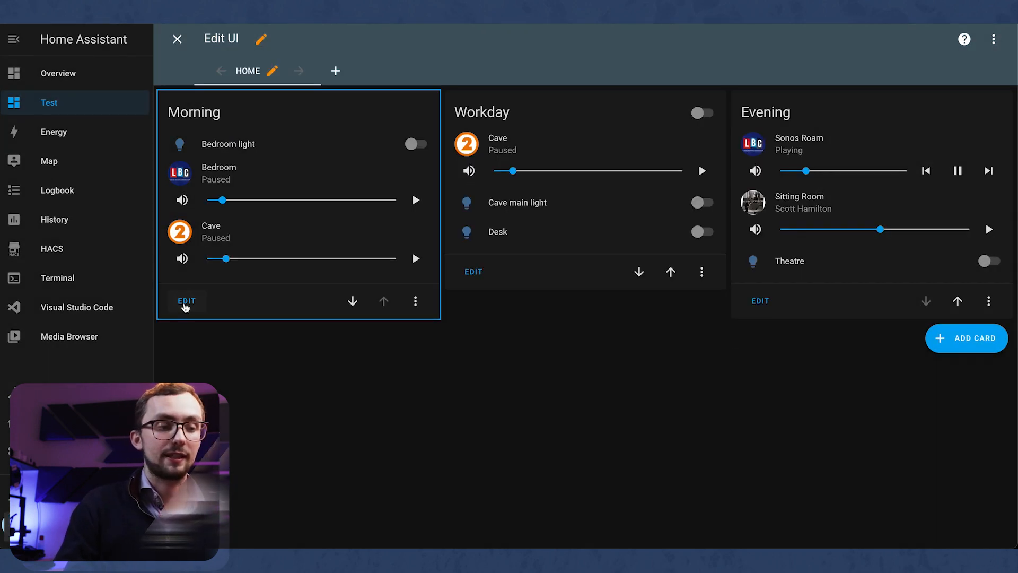
{"action": "left_click", "coordinate": [187, 300]}
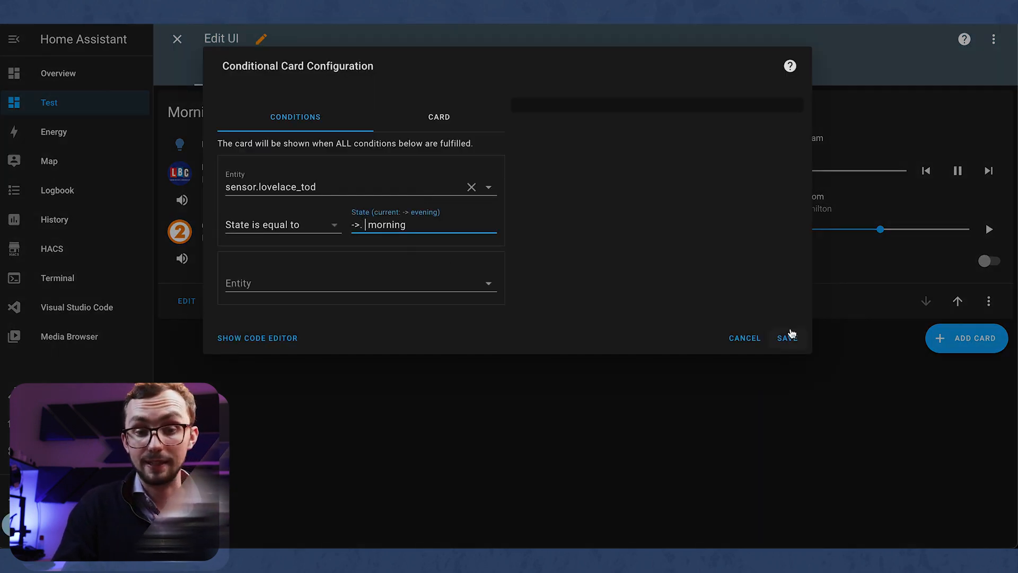
{"action": "left_click", "coordinate": [786, 337]}
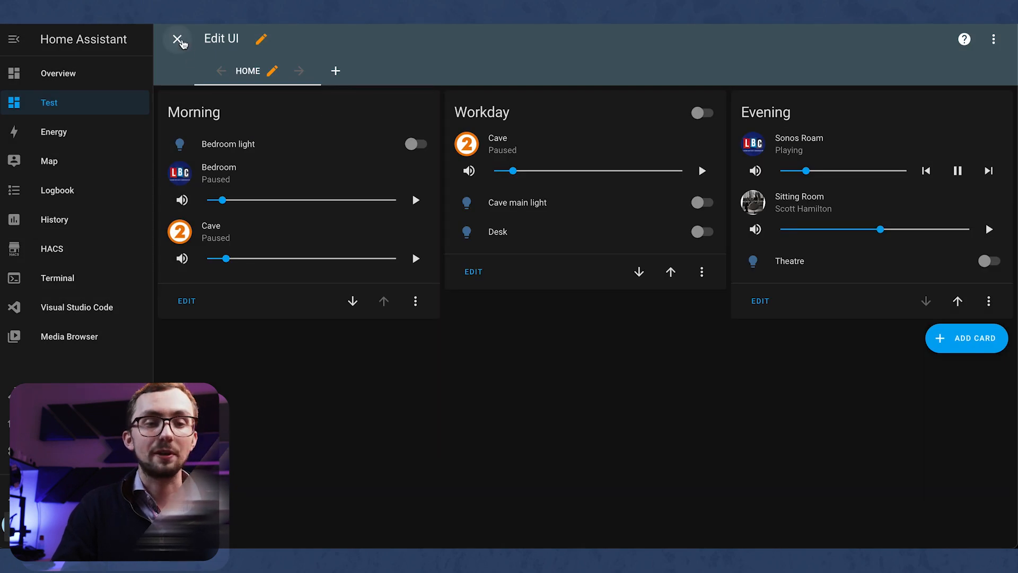
{"action": "left_click", "coordinate": [178, 39]}
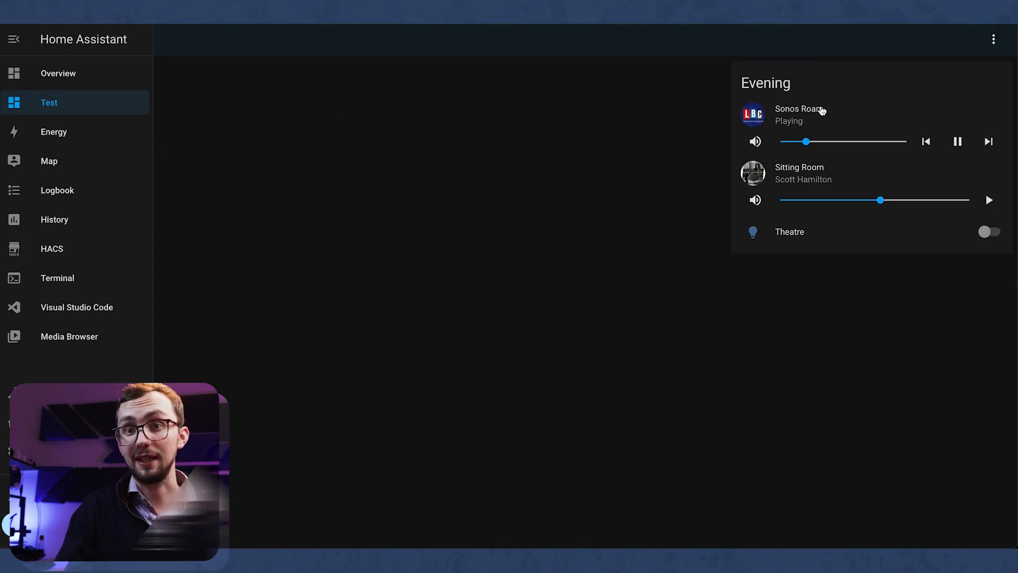
{"action": "mouse_move", "coordinate": [896, 189]}
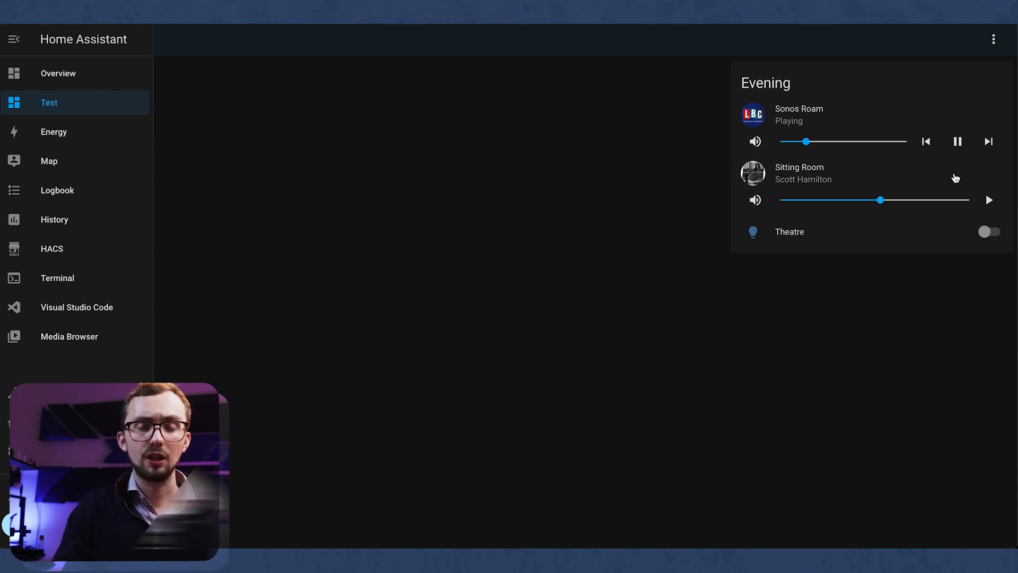
{"action": "mouse_move", "coordinate": [955, 179]}
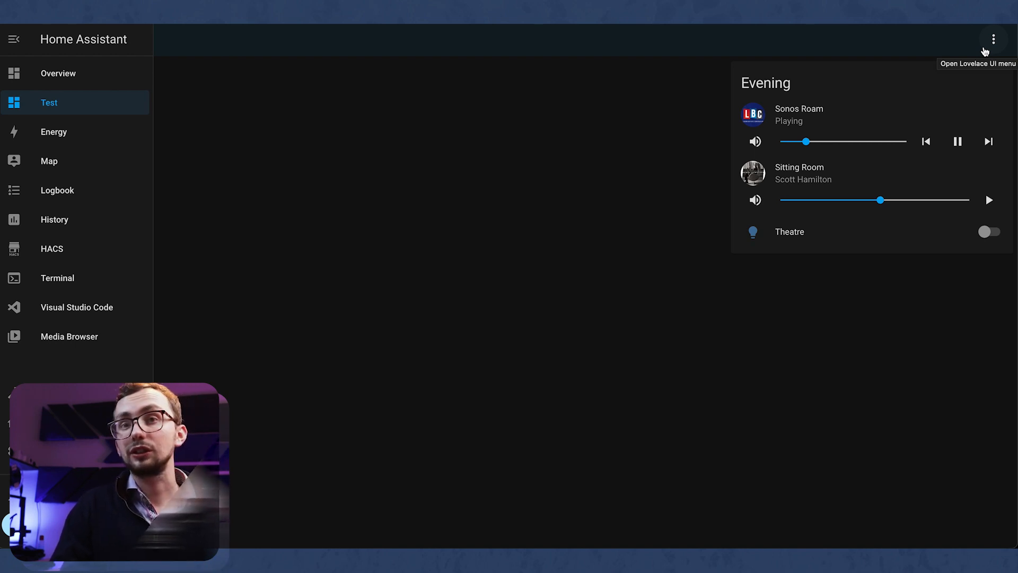
{"action": "left_click", "coordinate": [992, 39]}
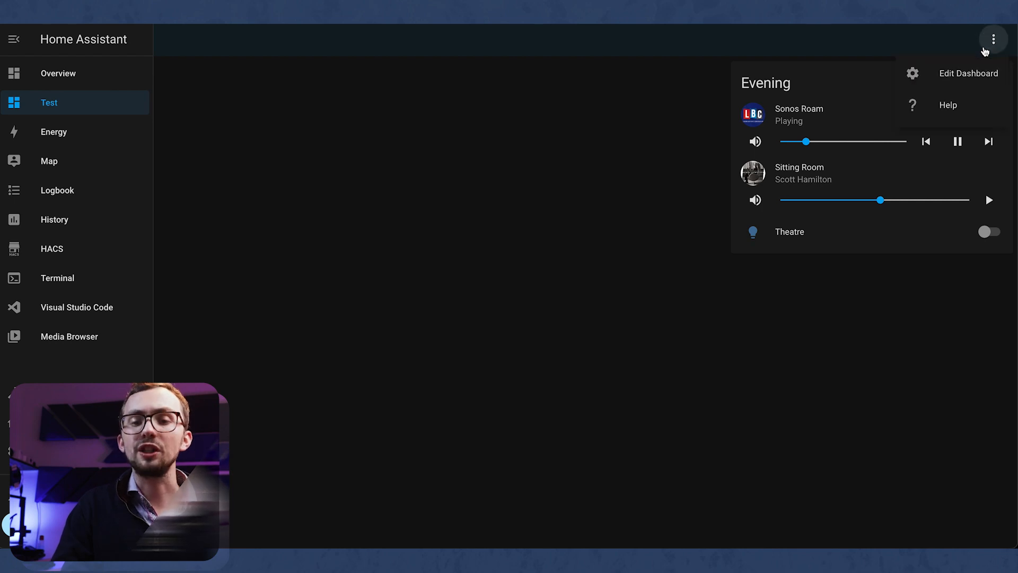
{"action": "left_click", "coordinate": [968, 73]}
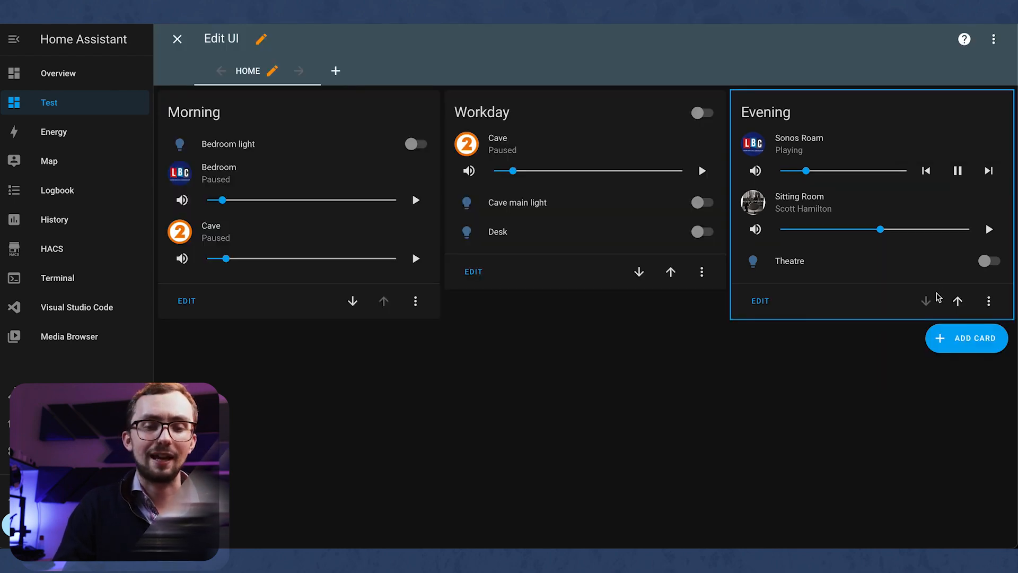
Add a Vertical Stack card with two Horizontal Stack rows and select its first row
{"action": "left_click", "coordinate": [965, 337]}
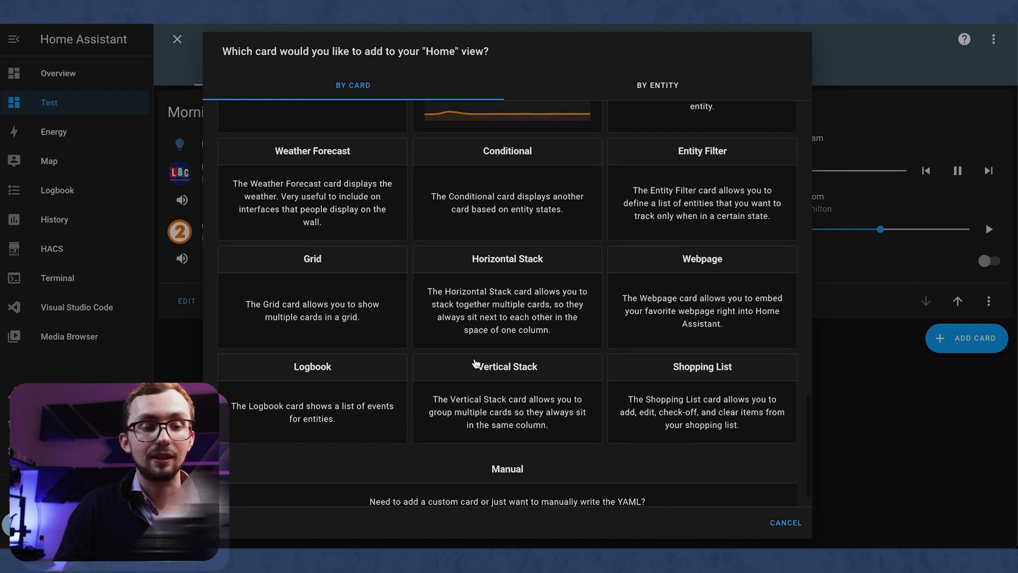
{"action": "left_click", "coordinate": [507, 366]}
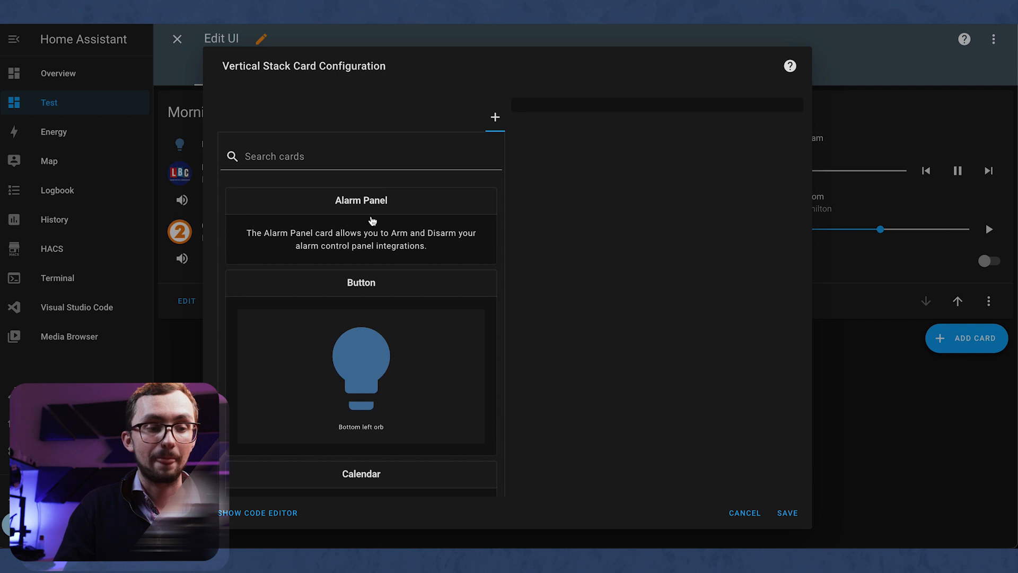
{"action": "scroll", "scroll_direction": "down", "scroll_amount": 3}
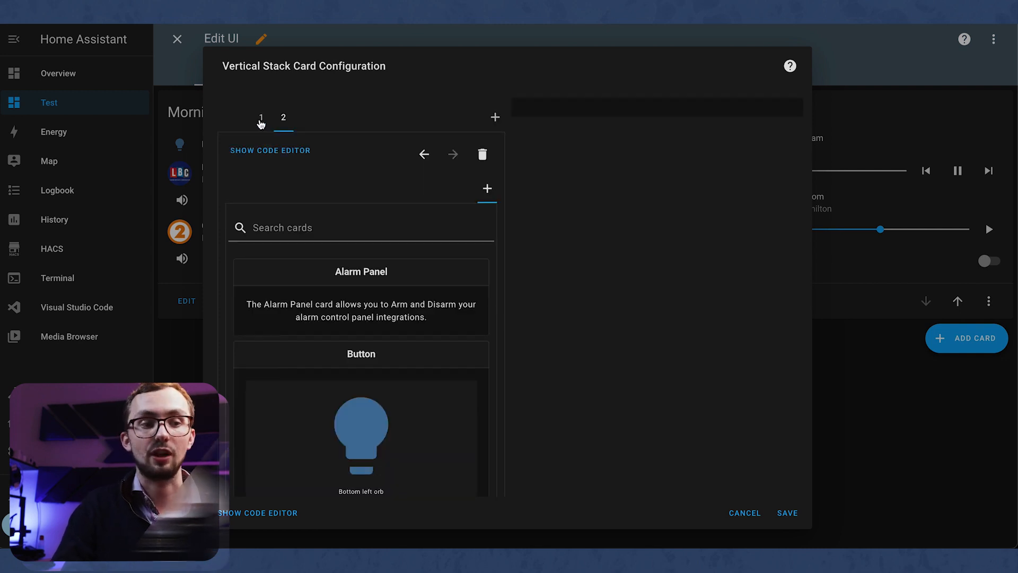
{"action": "left_click", "coordinate": [261, 117]}
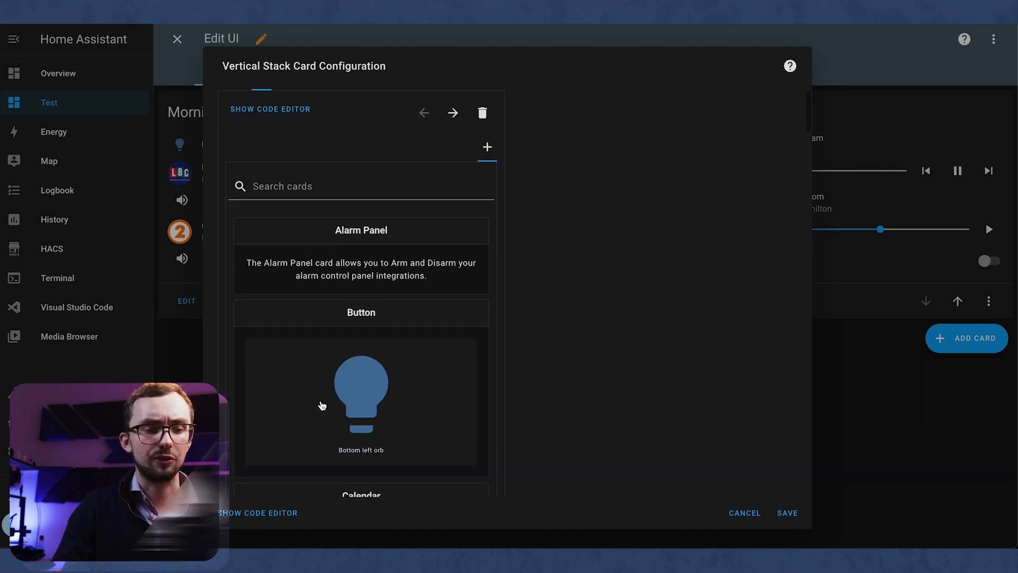
Add a button to the first row with a Navigate tap action to /rooms/bedroom
{"action": "left_click", "coordinate": [361, 312]}
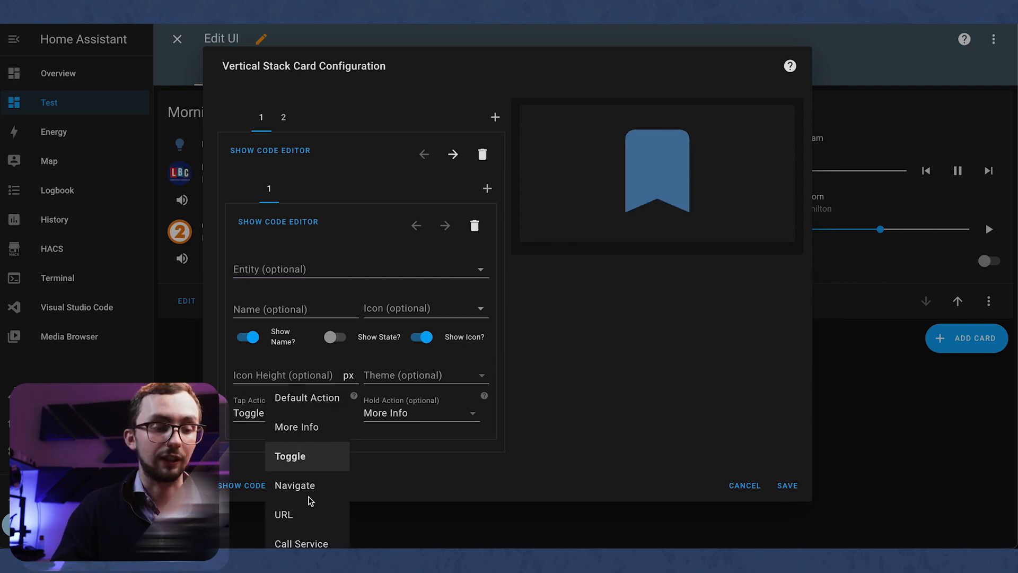
{"action": "left_click", "coordinate": [294, 485]}
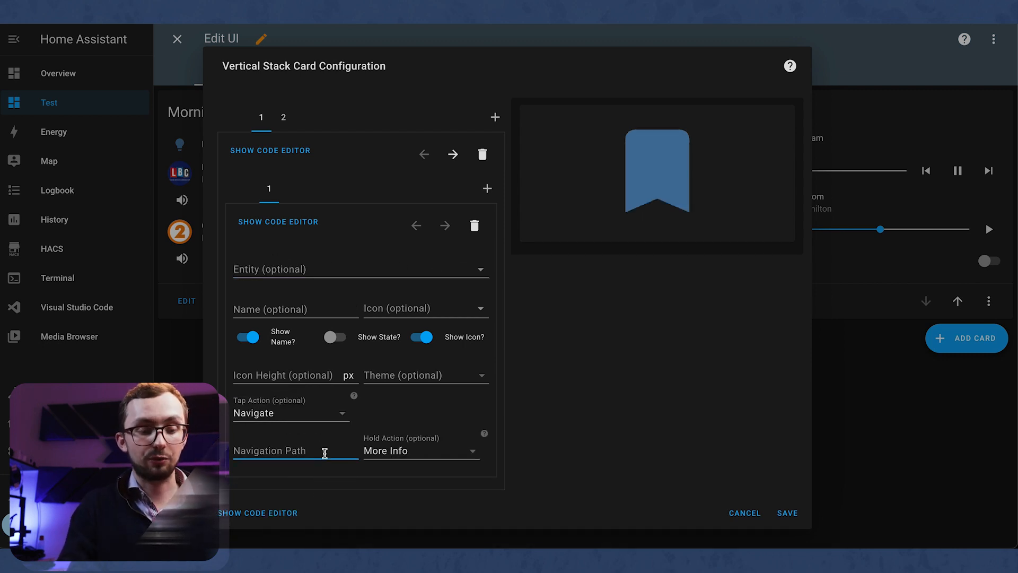
{"action": "type", "text": "/rooms/bedroom"}
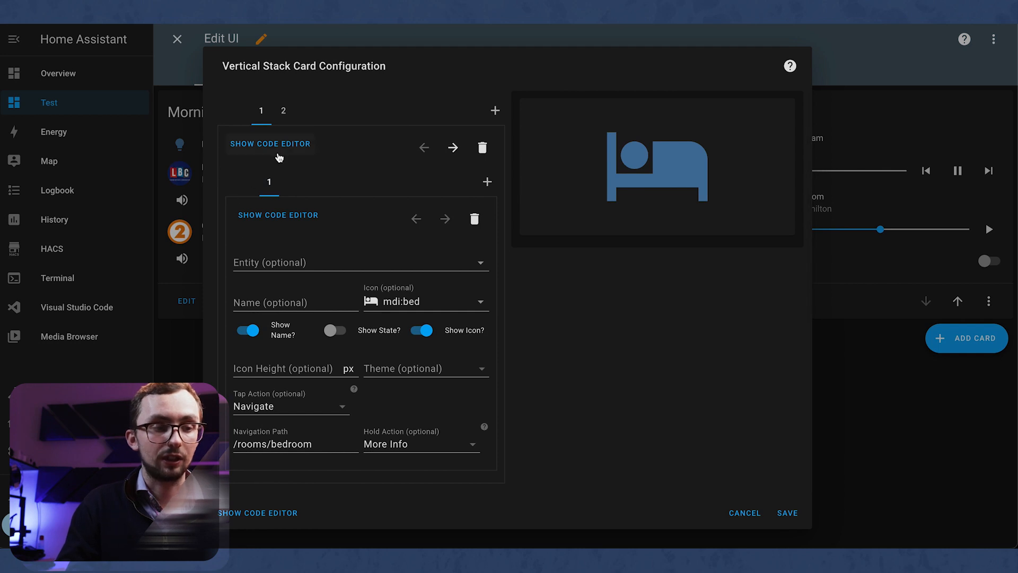
{"action": "left_click", "coordinate": [278, 215]}
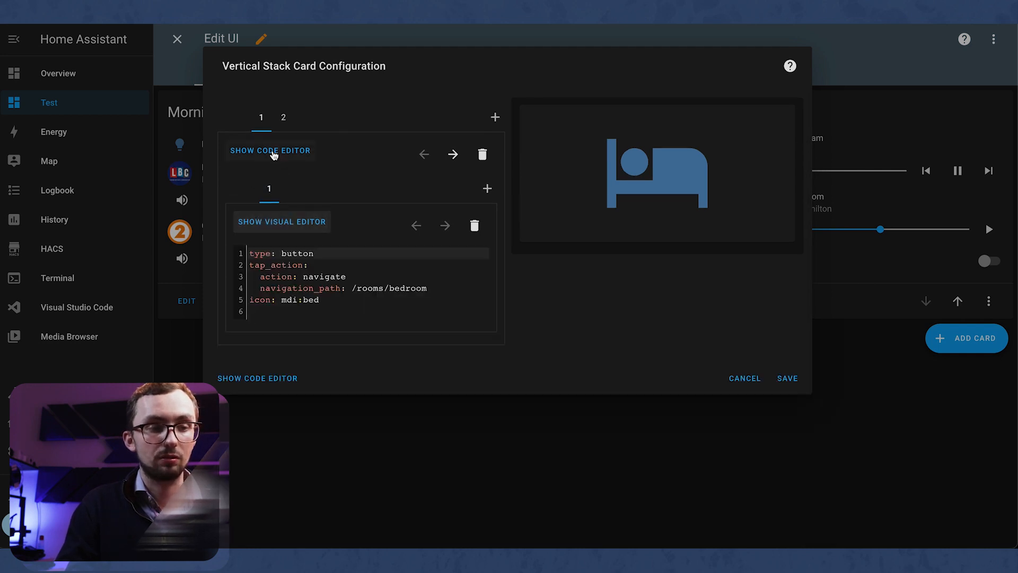
{"action": "left_click", "coordinate": [271, 149]}
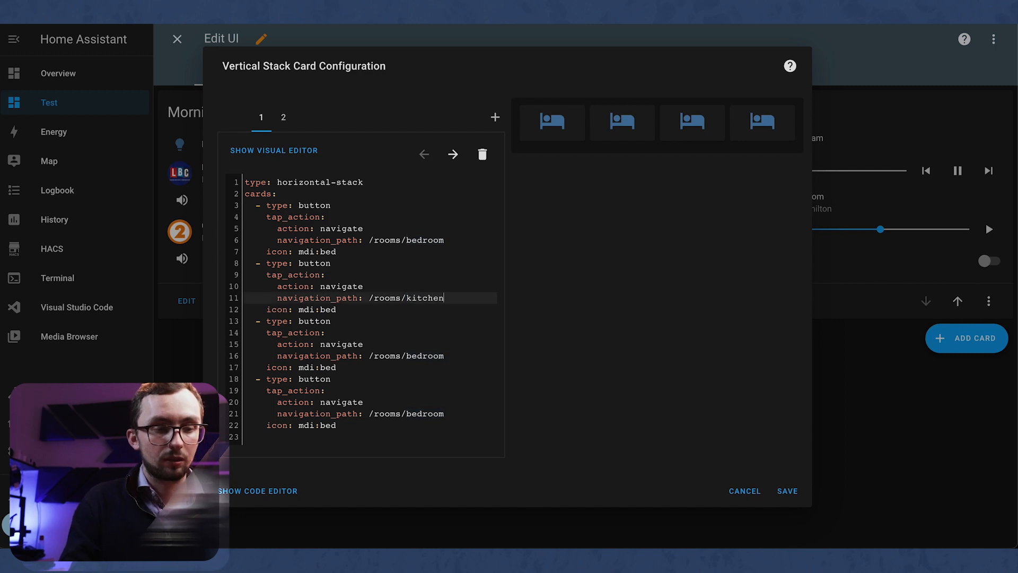
In YAML, set the other buttons to /rooms/kitchen, /rooms/cave, /rooms/sitting with chef-hat, desk and sofa icons
{"action": "double_click", "coordinate": [425, 414]}
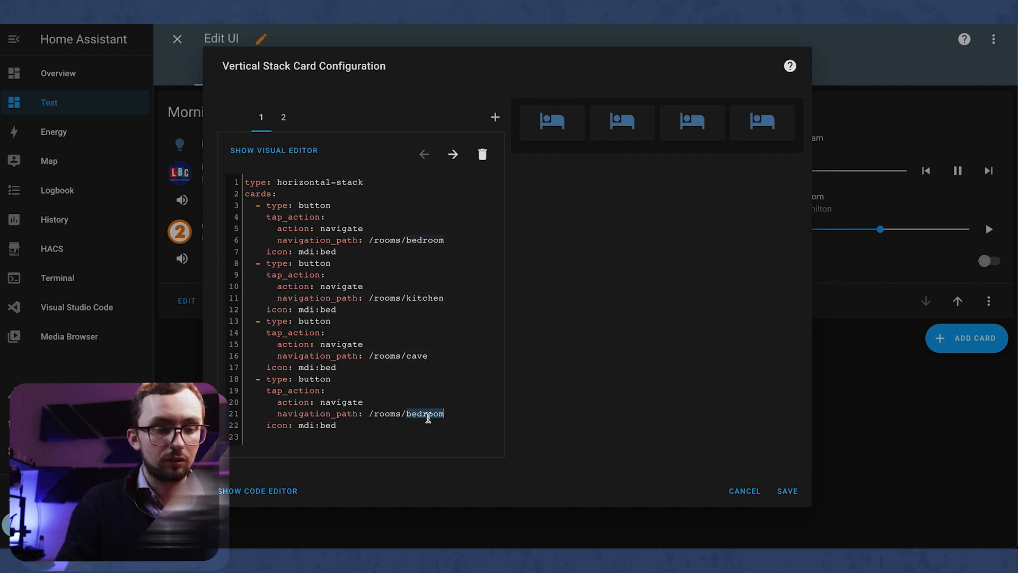
{"action": "type", "text": "sitting"}
{"action": "left_click", "coordinate": [370, 308]}
{"action": "type", "text": "chef-"}
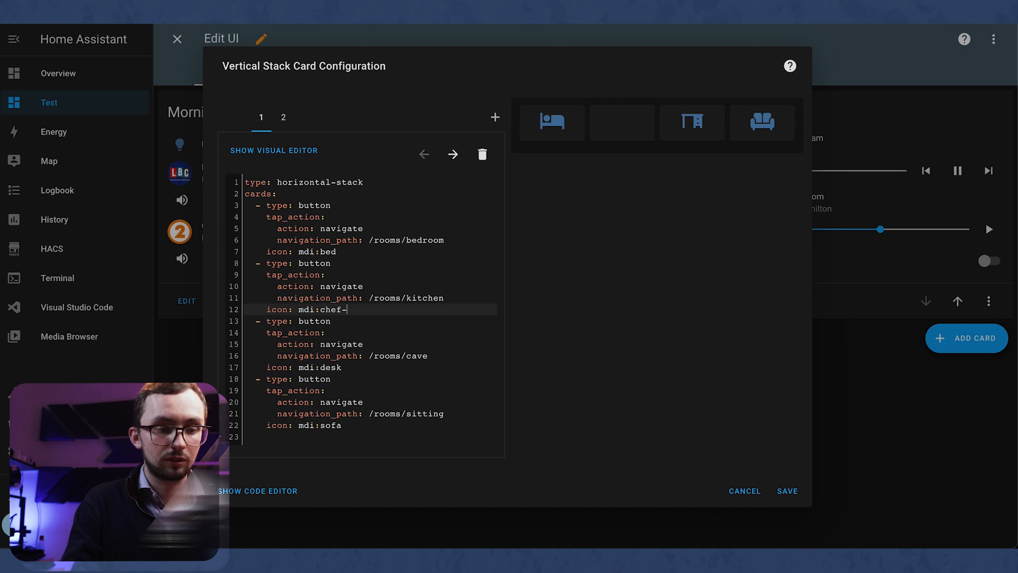
{"action": "type", "text": "hat"}
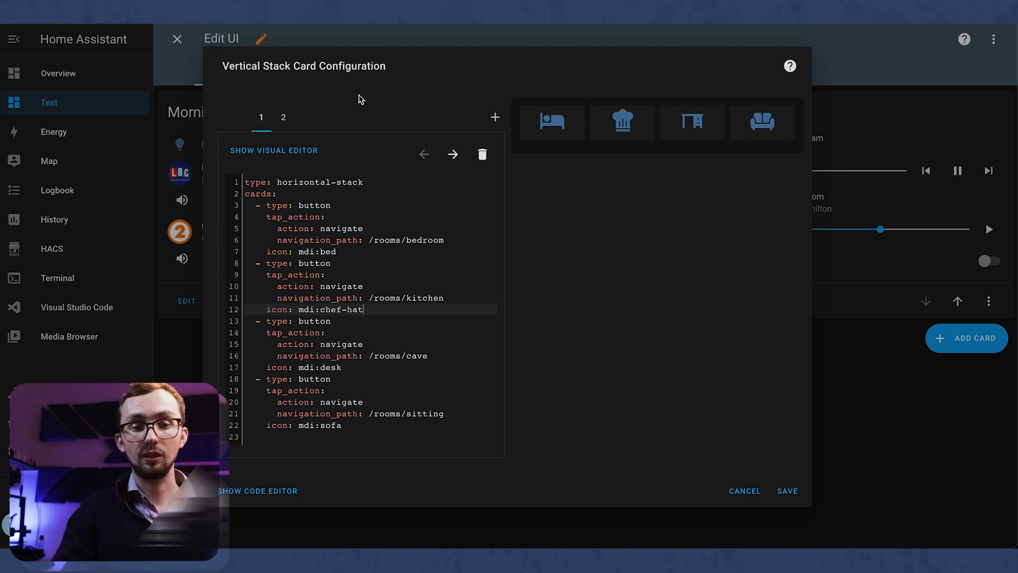
{"action": "left_click", "coordinate": [283, 117]}
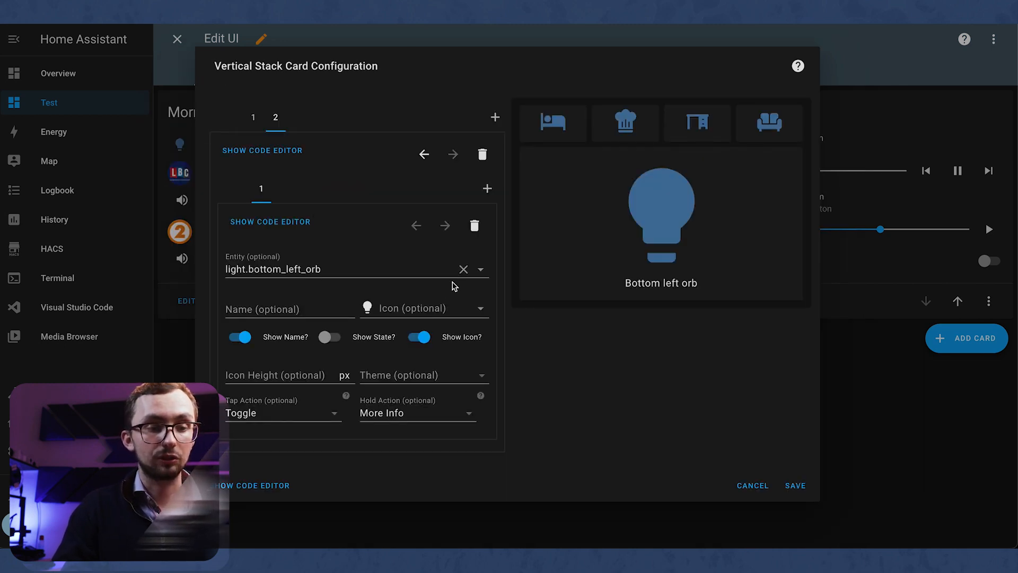
Make the second row's button entity-free, navigating to /type/light with the mdi:lightbulb icon
{"action": "left_click", "coordinate": [282, 412]}
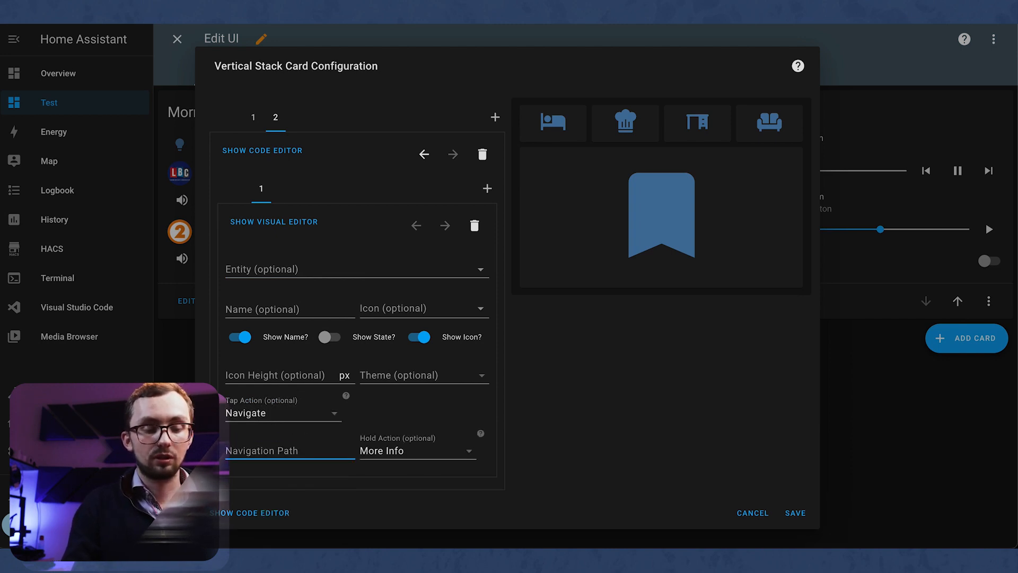
{"action": "type", "text": "/type/"}
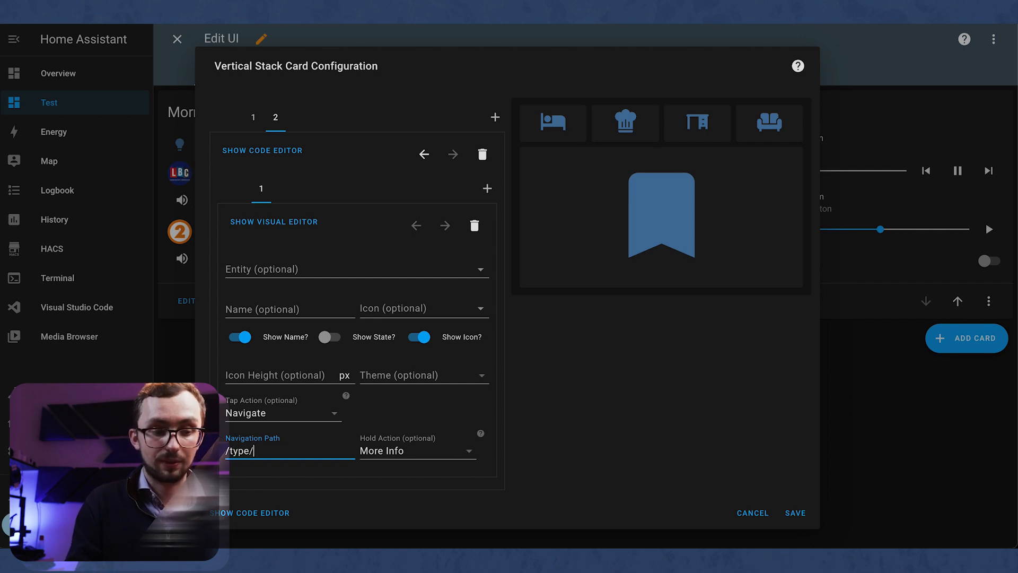
{"action": "type", "text": "lig"}
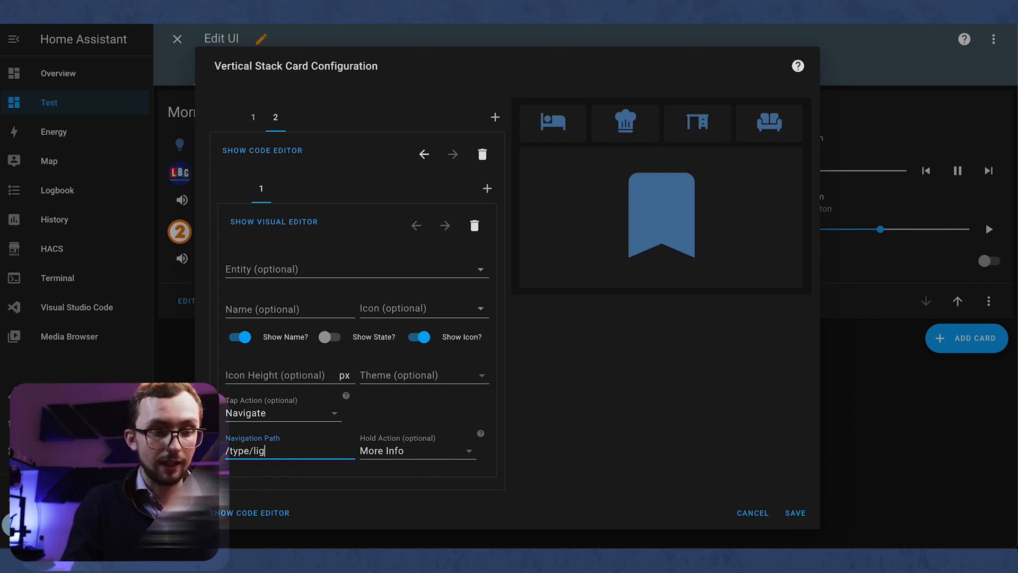
{"action": "left_click", "coordinate": [423, 308]}
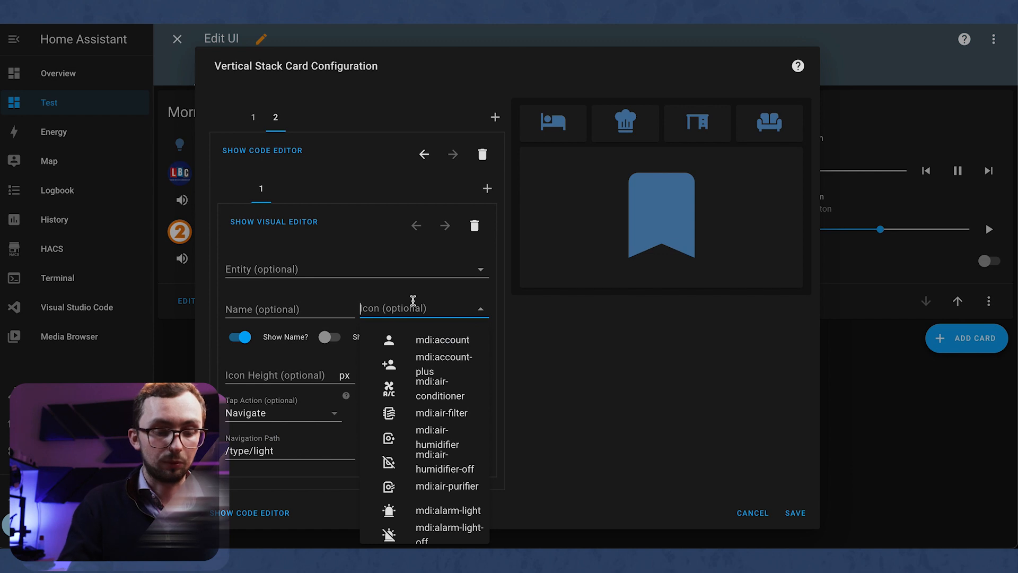
{"action": "type", "text": "light"}
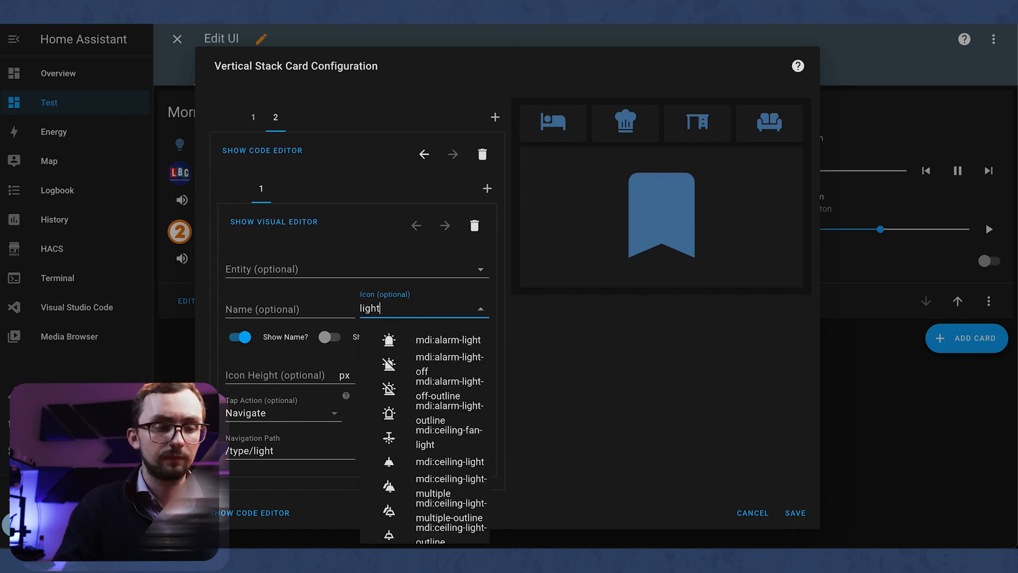
{"action": "scroll", "scroll_direction": "down", "scroll_amount": 3}
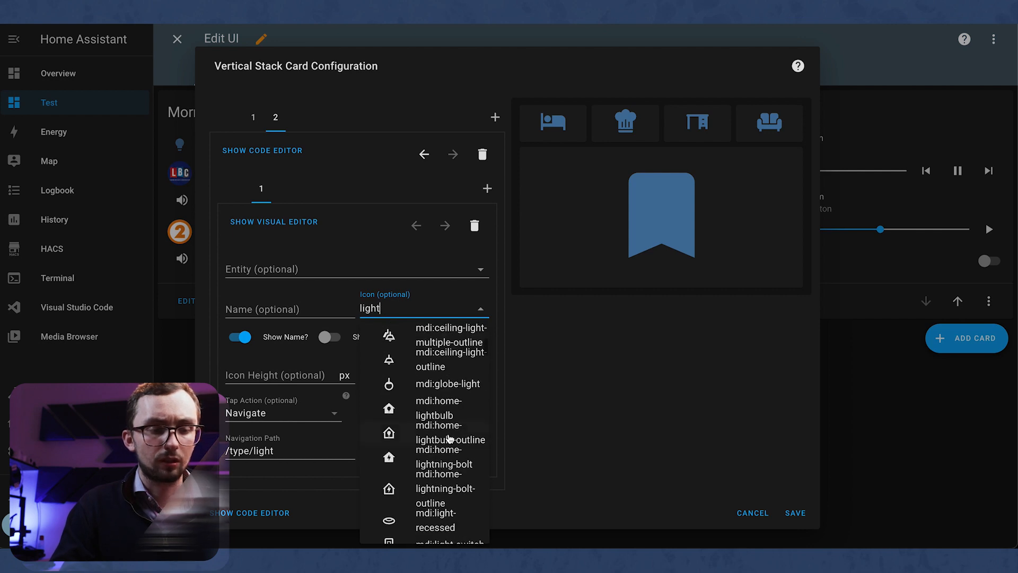
{"action": "scroll", "scroll_direction": "down", "scroll_amount": 3}
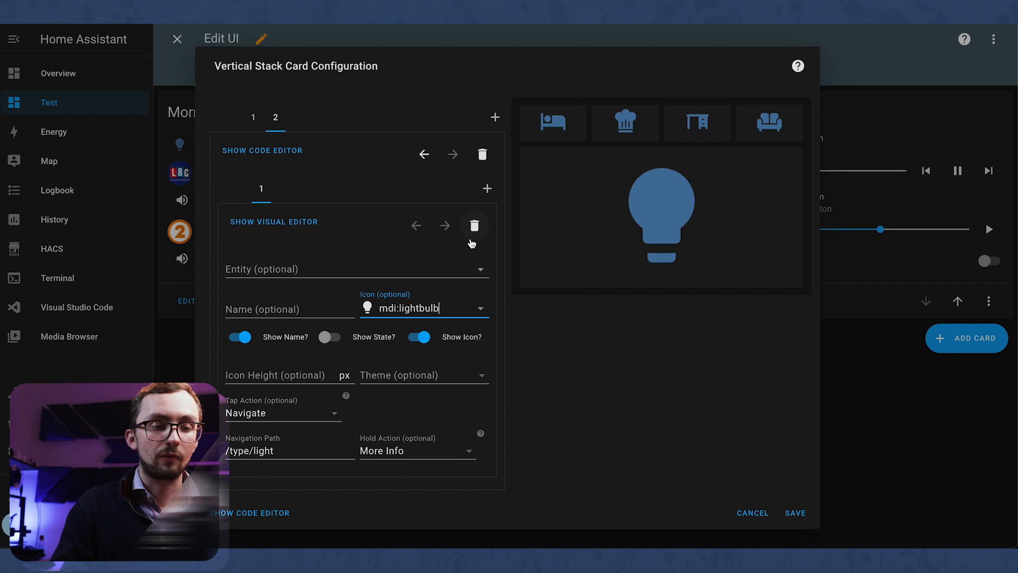
Duplicate the button in YAML for media, heating and cctv pages, then save the card
{"action": "left_click", "coordinate": [262, 150]}
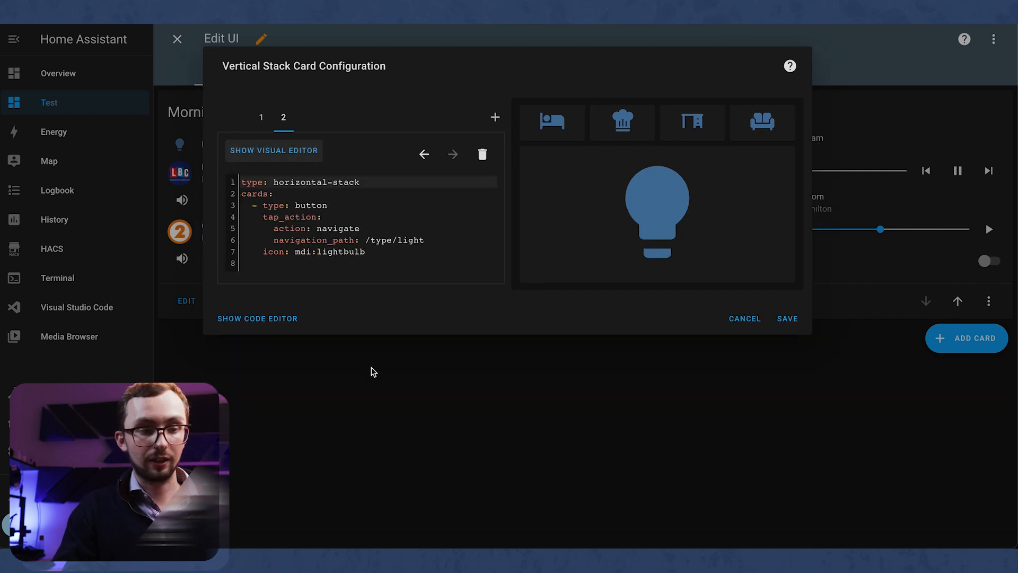
{"action": "left_click_drag", "start_coordinate": [260, 204], "coordinate": [366, 253]}
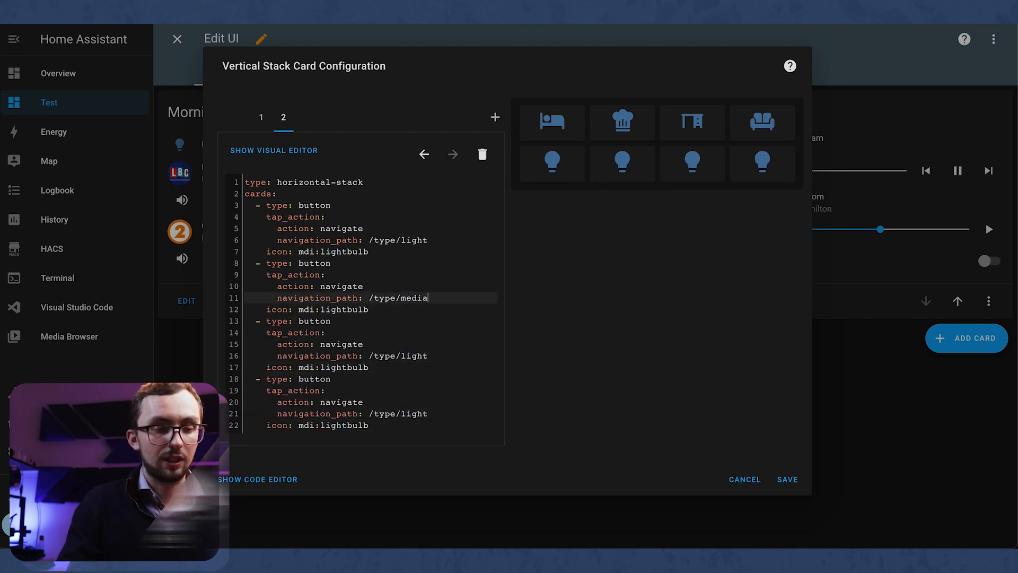
{"action": "type", "text": "heatin"}
{"action": "left_click", "coordinate": [370, 309]}
{"action": "type", "text": "cas"}
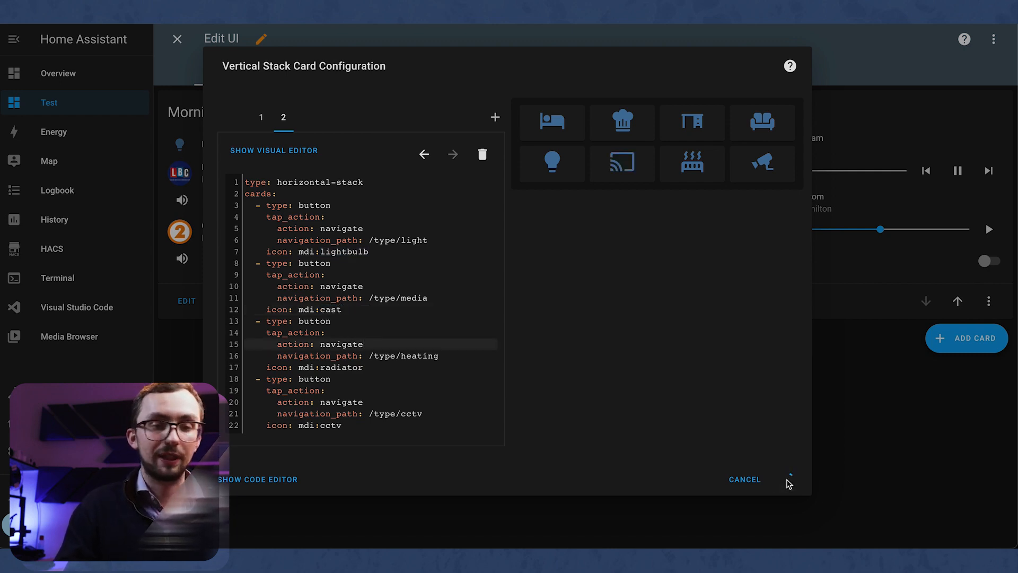
{"action": "left_click", "coordinate": [744, 480]}
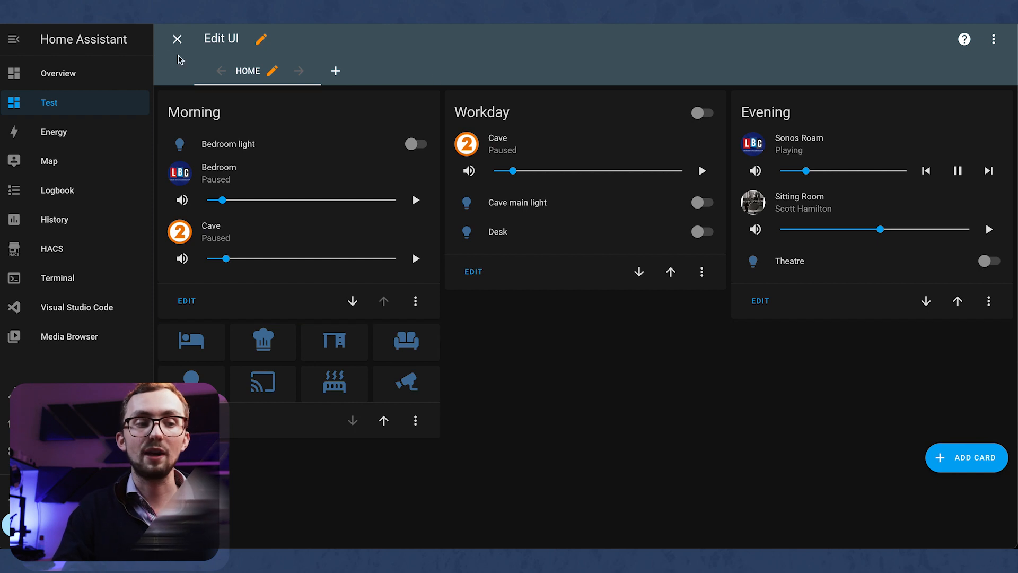
Leave edit mode so the Test dashboard shows in normal viewing mode
{"action": "left_click", "coordinate": [177, 39]}
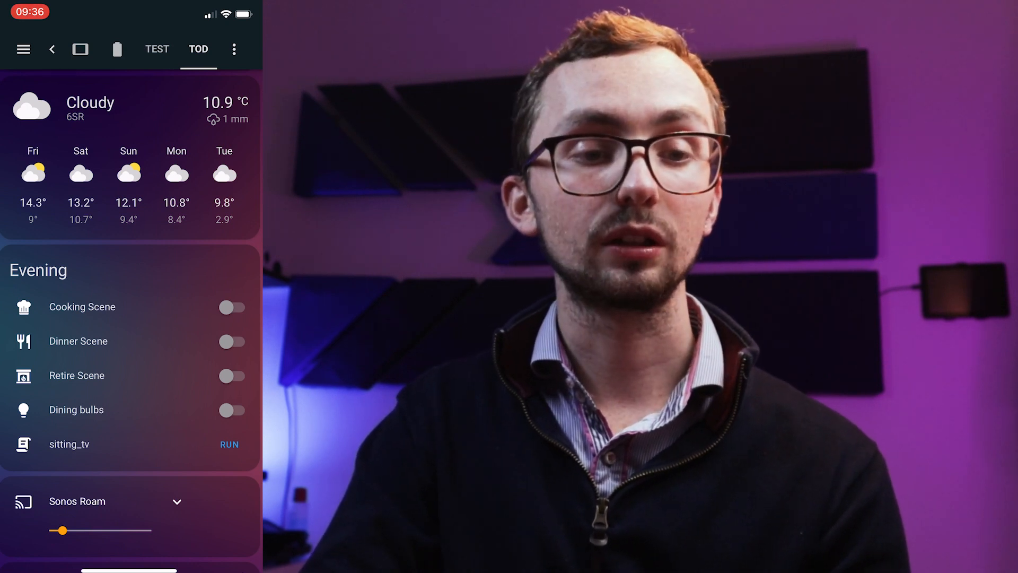
Browse the phone's TOD dashboard with its Evening card and room buttons
{"action": "scroll", "scroll_direction": "down", "scroll_amount": 3}
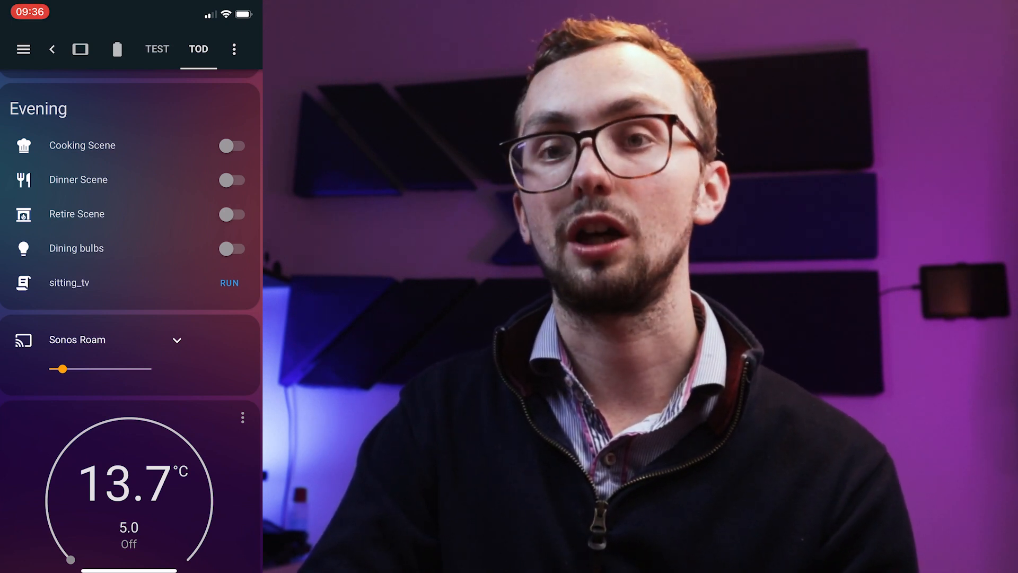
{"action": "scroll", "scroll_direction": "down", "scroll_amount": 3}
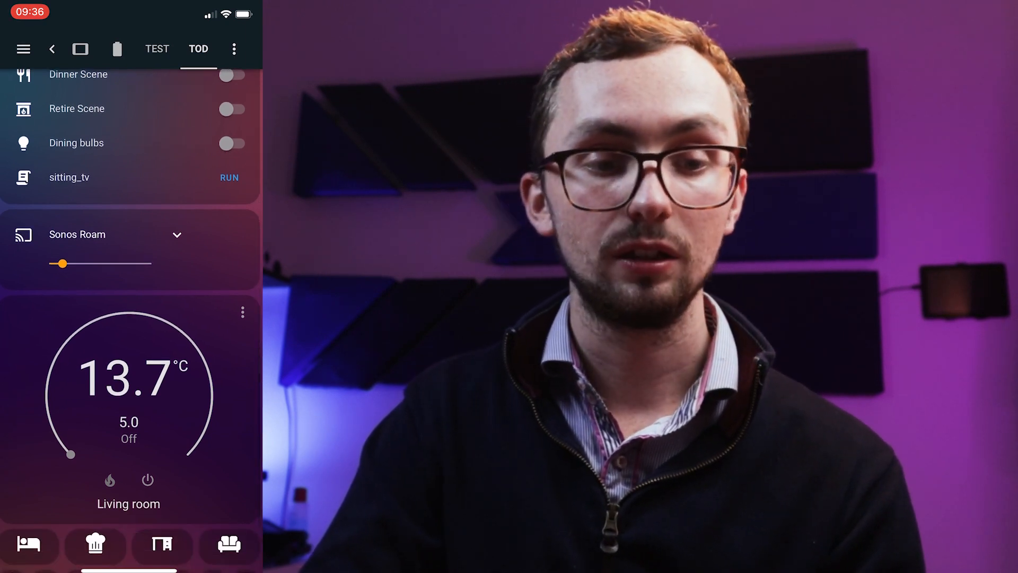
{"action": "left_click", "coordinate": [77, 234]}
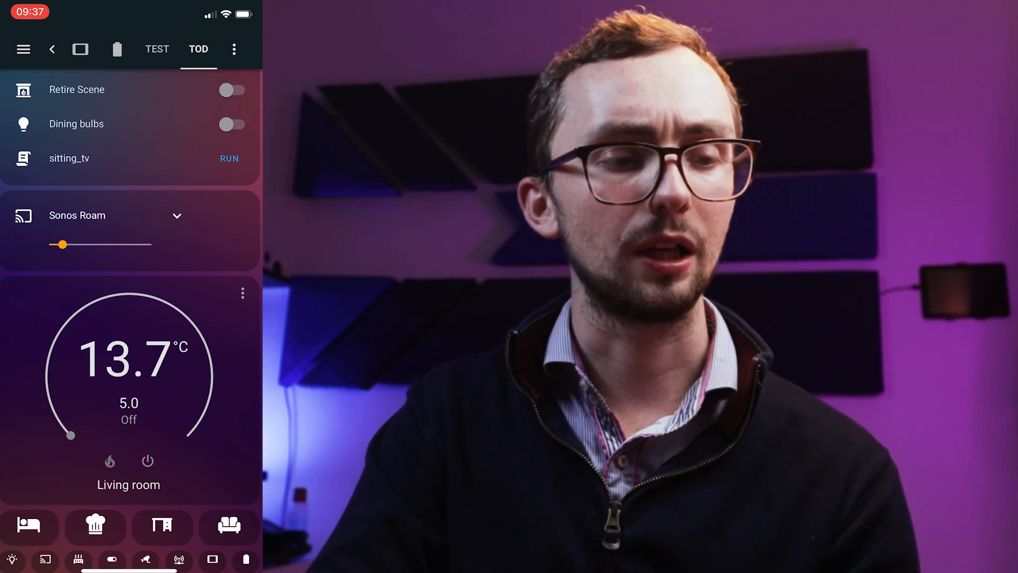
{"action": "left_click", "coordinate": [123, 49]}
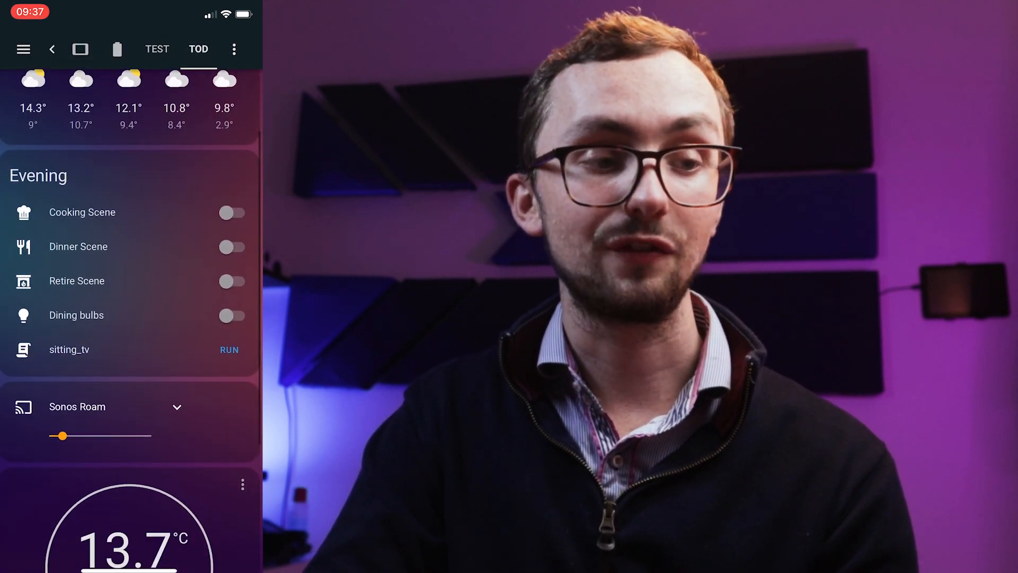
{"action": "scroll", "scroll_direction": "down", "scroll_amount": 3}
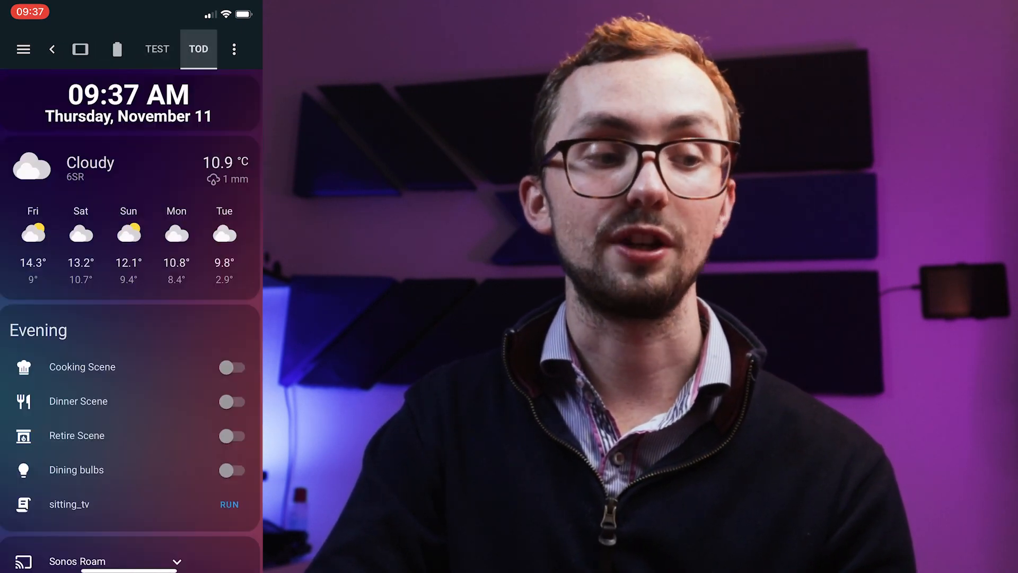
Switch to the view listing Kitchen Screen, Counter Wedge and Fire Tablet readings
{"action": "left_click", "coordinate": [80, 49]}
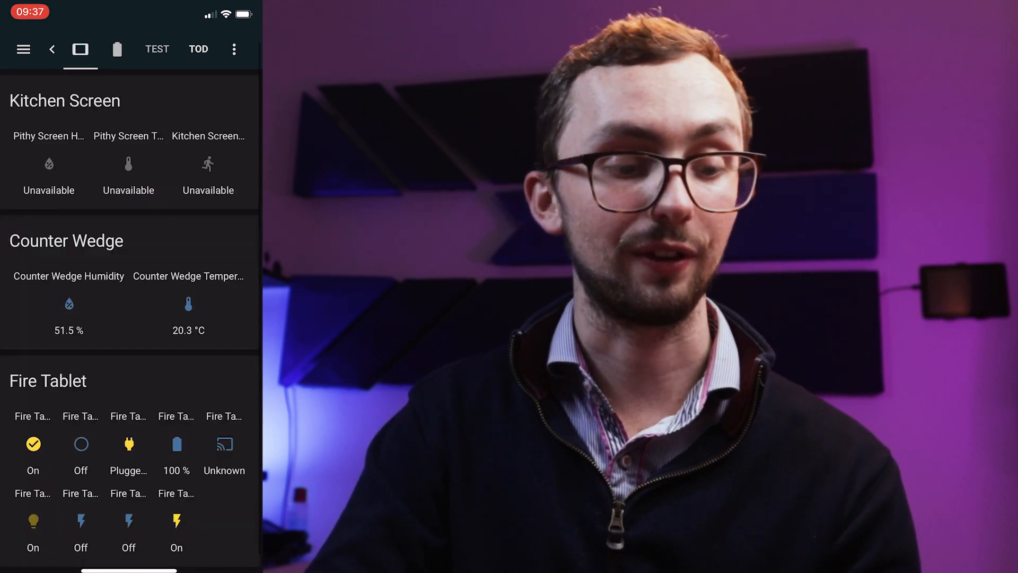